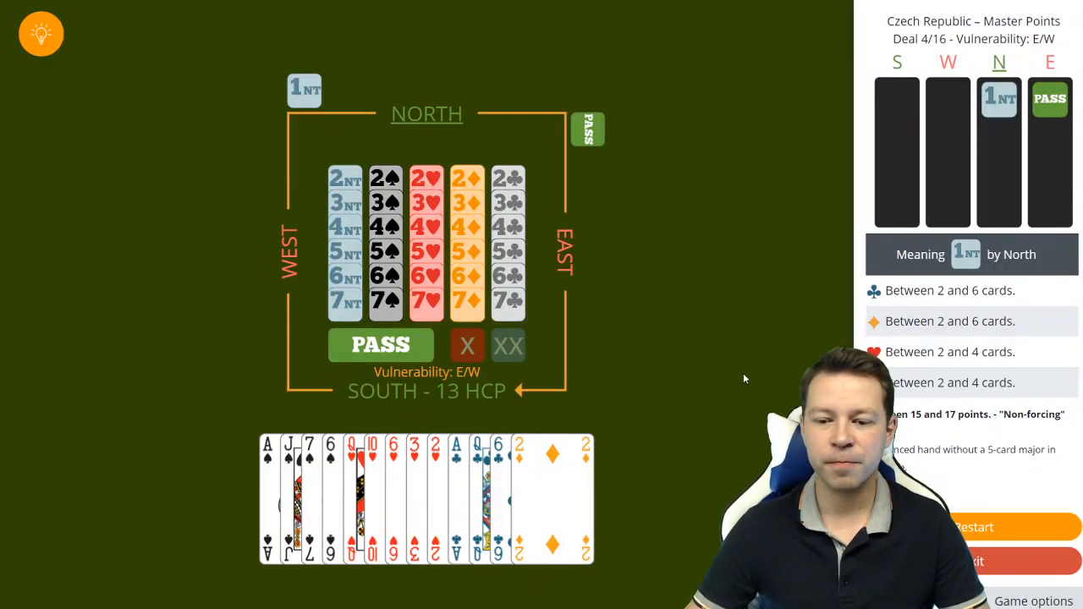
mouse_move(702, 446)
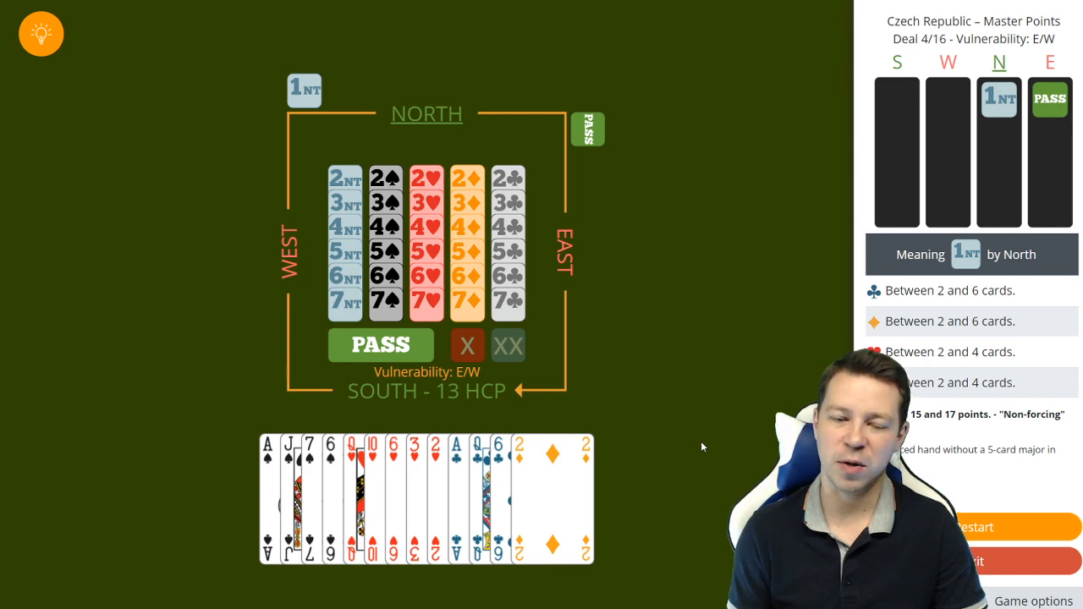
mouse_move(595, 244)
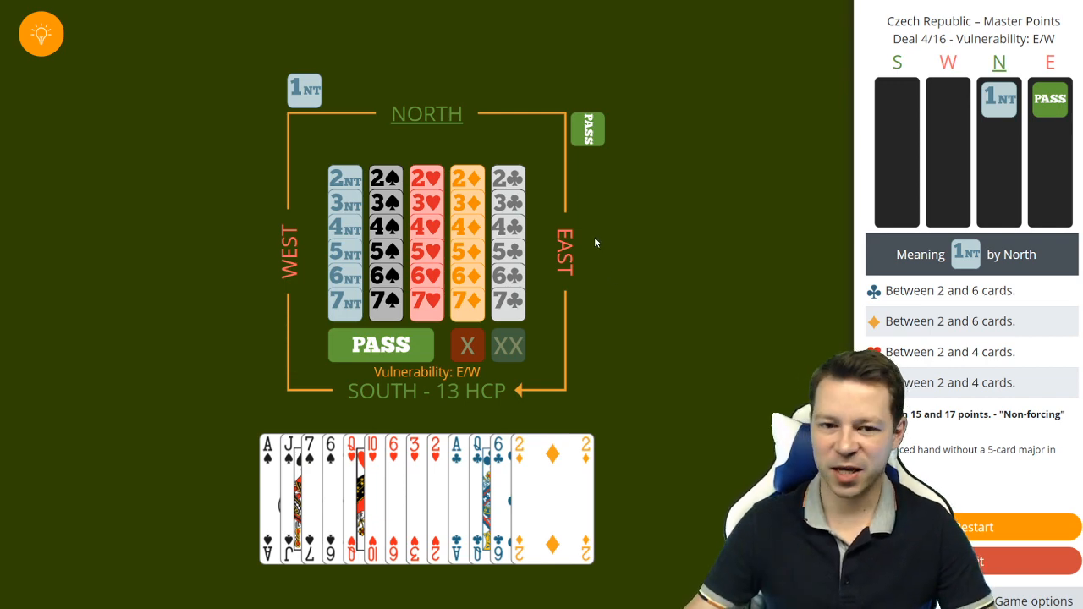
- Respond 2♣ Stayman to partner's 1NT, asking about four-card majors
click(507, 177)
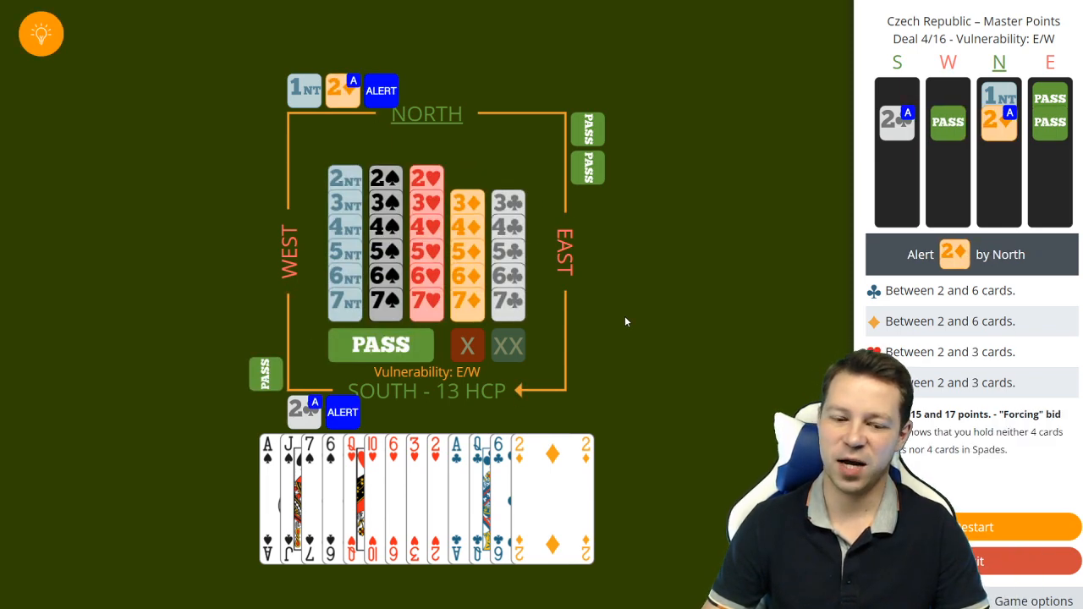
mouse_move(487, 416)
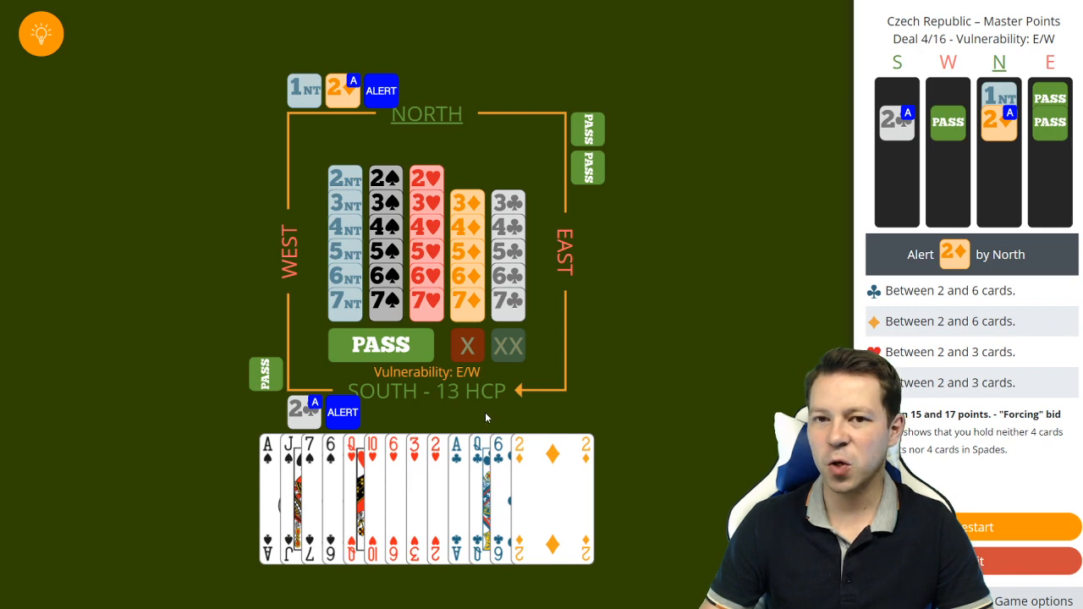
mouse_move(415, 456)
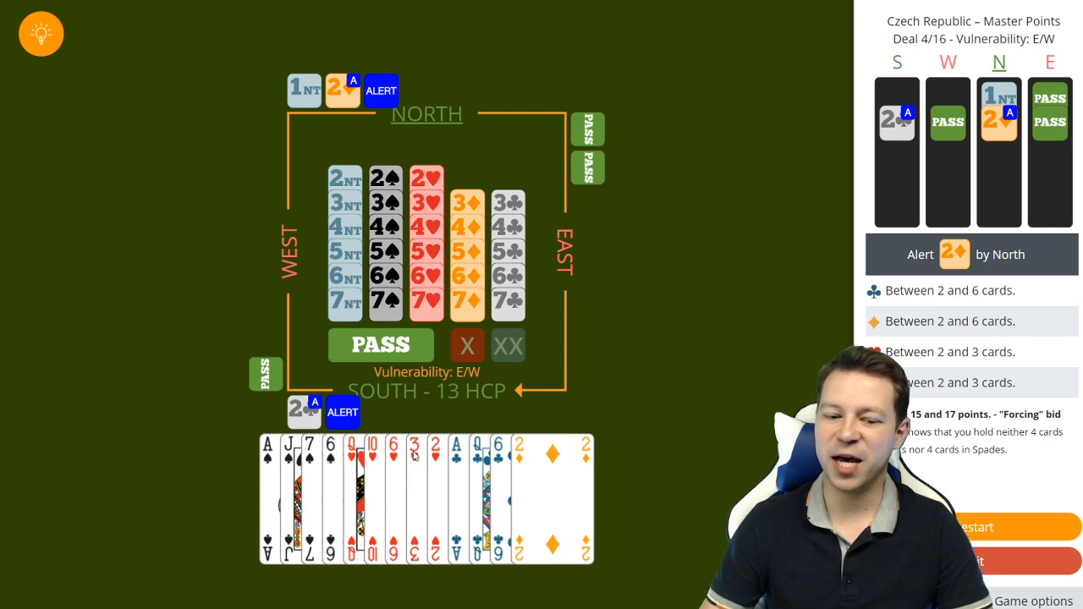
mouse_move(418, 479)
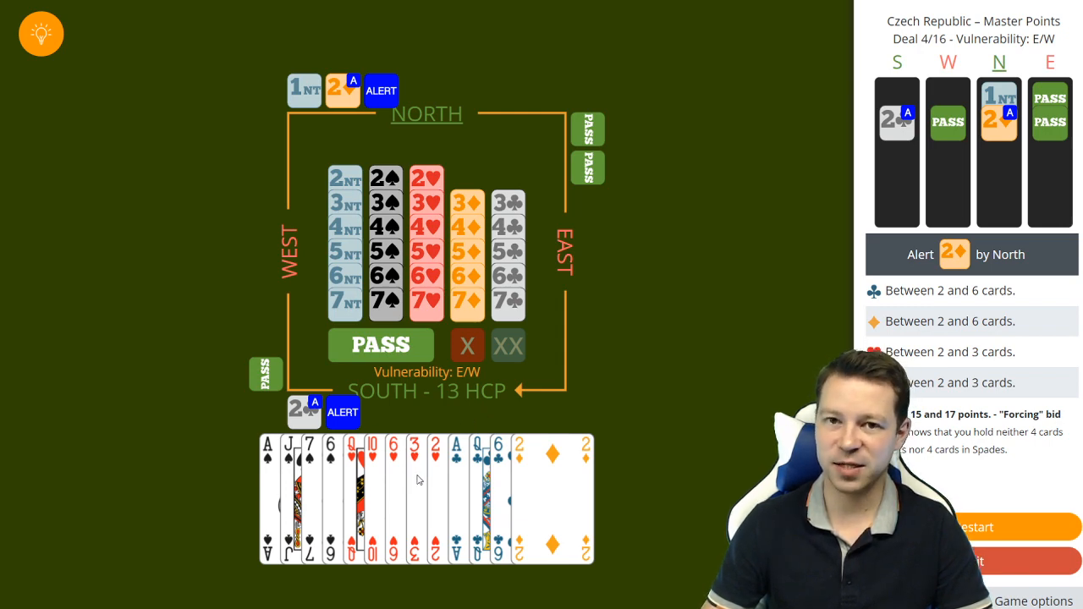
mouse_move(420, 446)
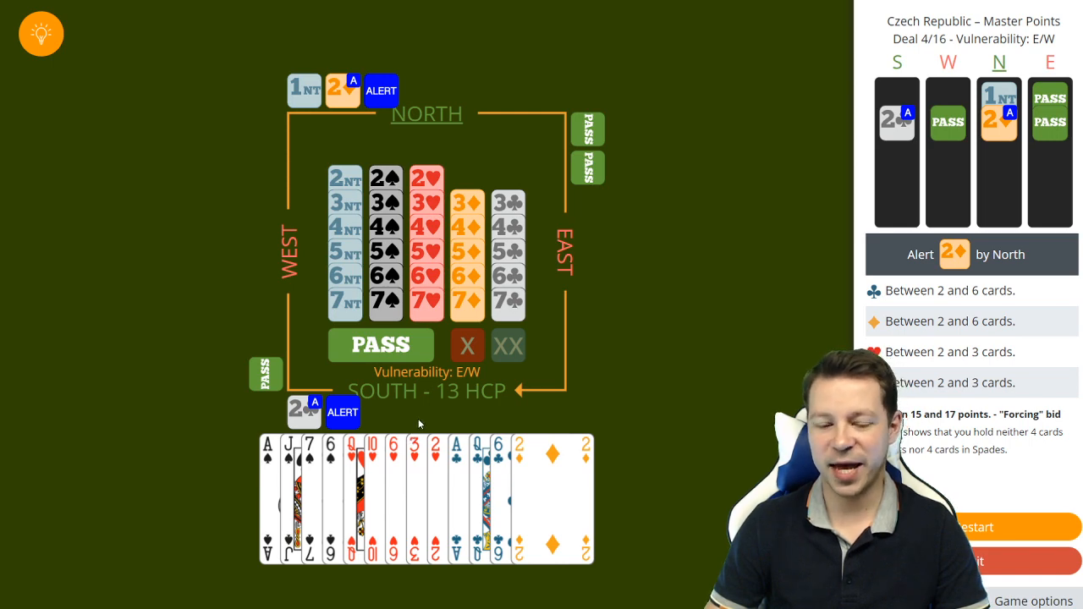
mouse_move(432, 427)
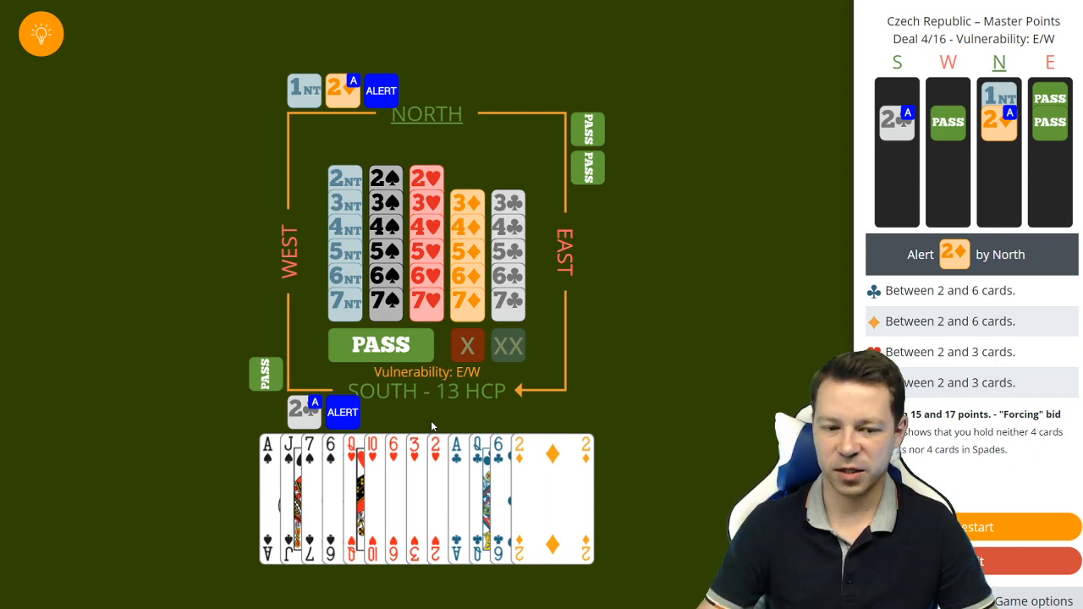
mouse_move(406, 450)
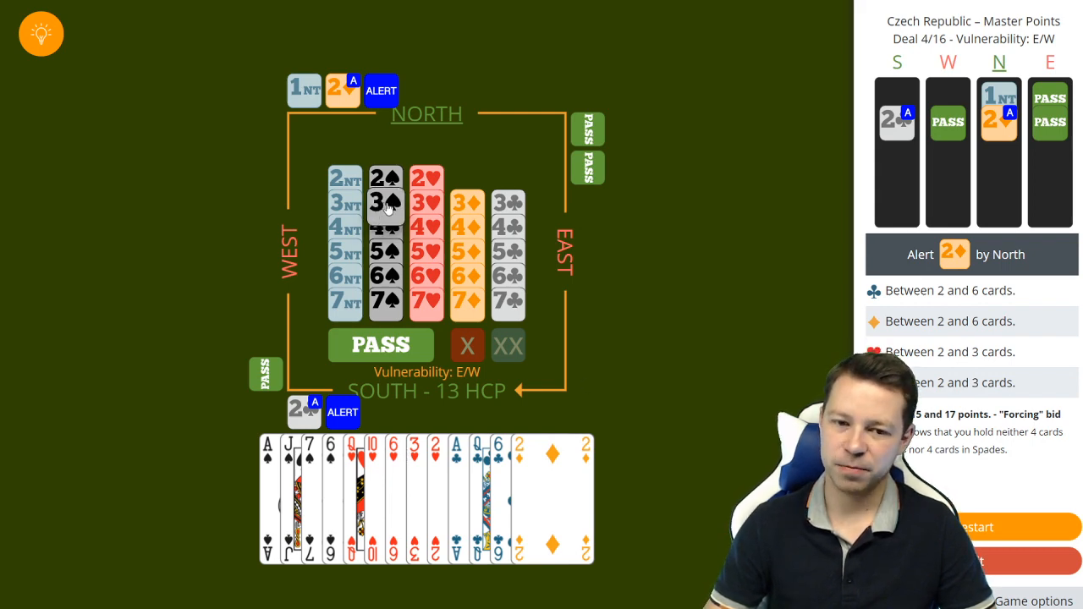
click(426, 203)
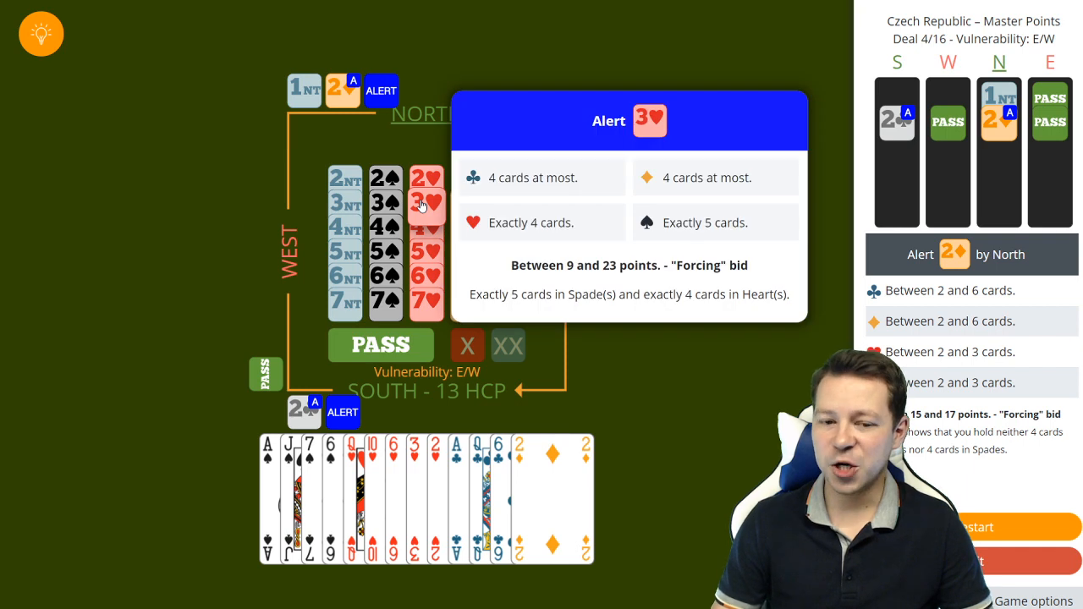
mouse_move(429, 372)
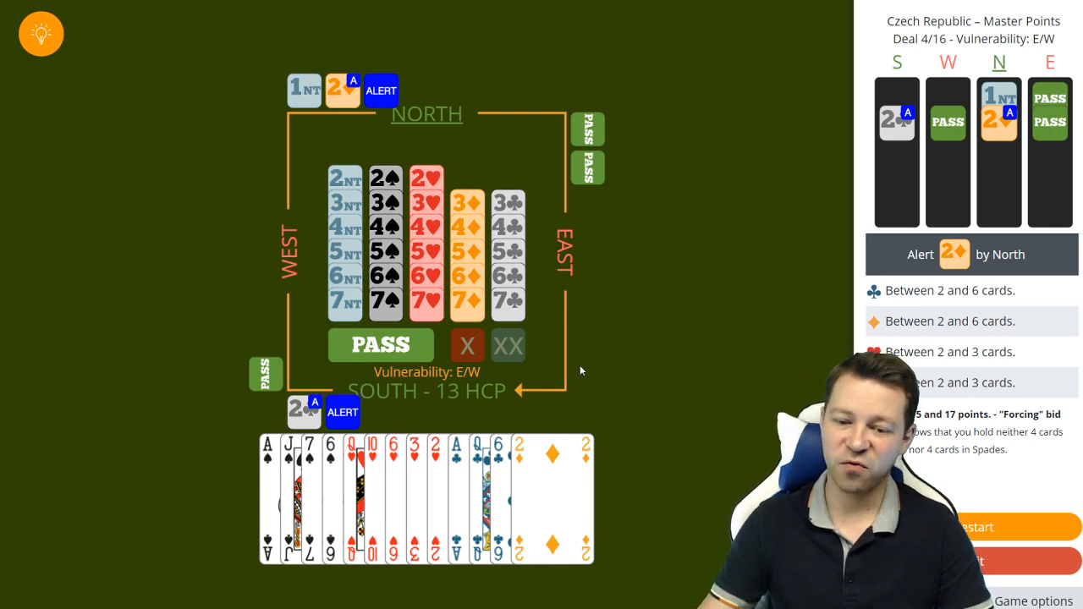
mouse_move(565, 376)
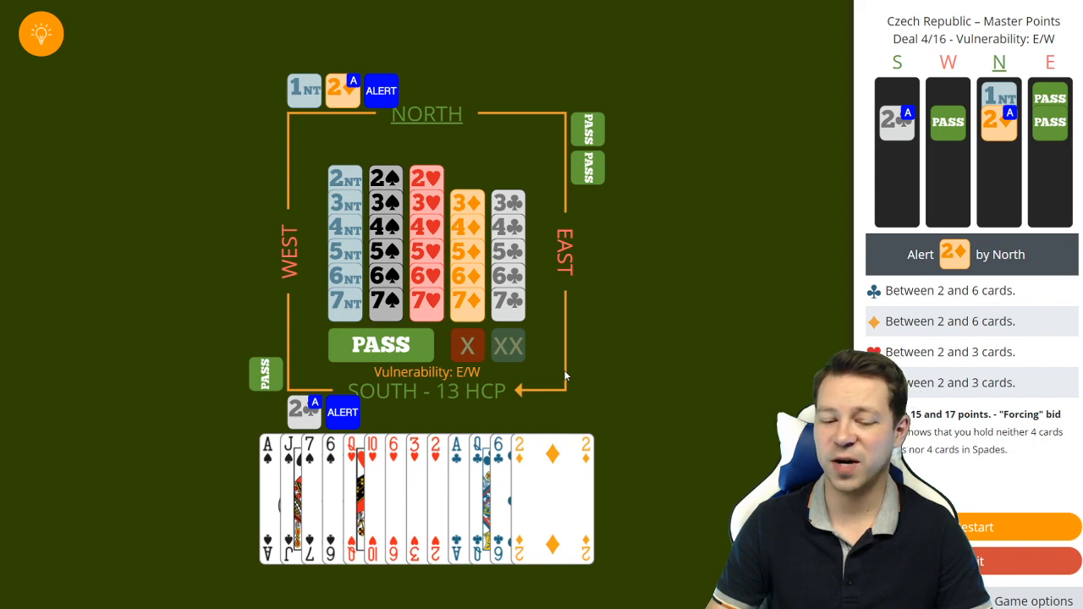
mouse_move(549, 408)
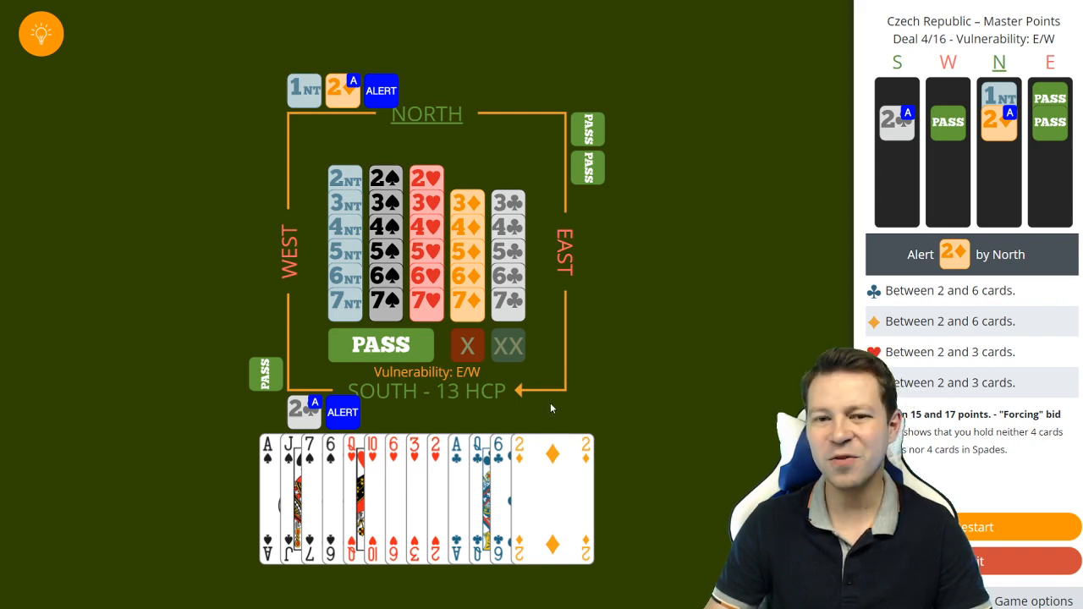
mouse_move(457, 416)
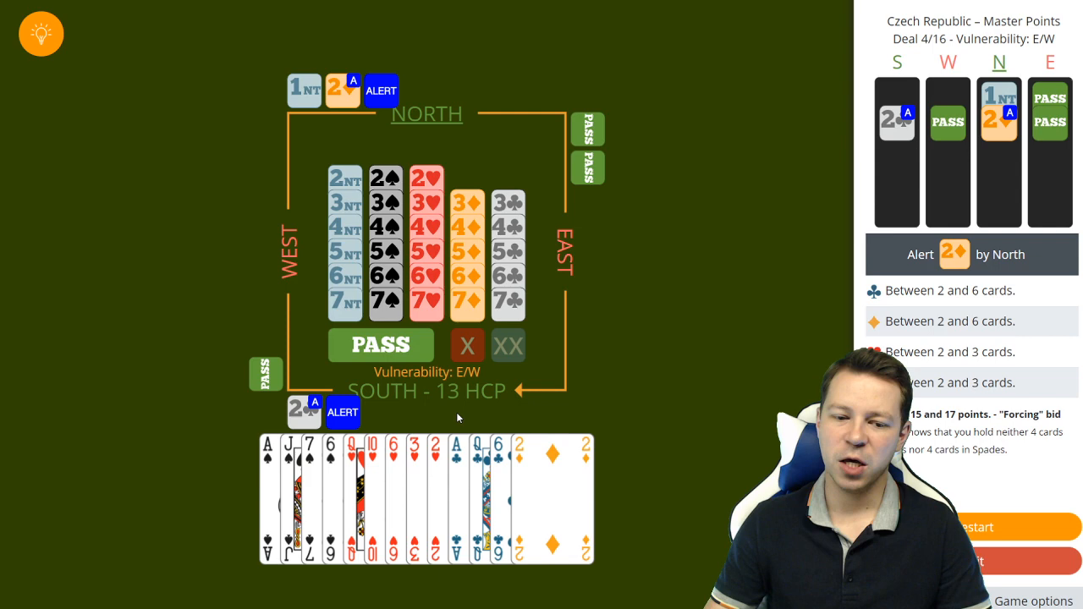
mouse_move(416, 425)
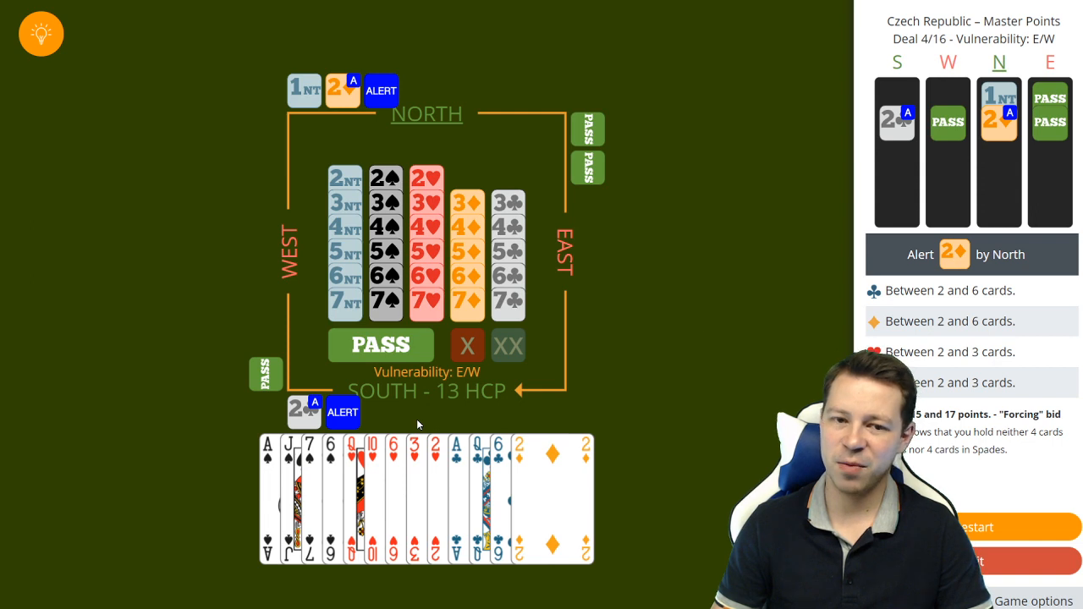
mouse_move(406, 429)
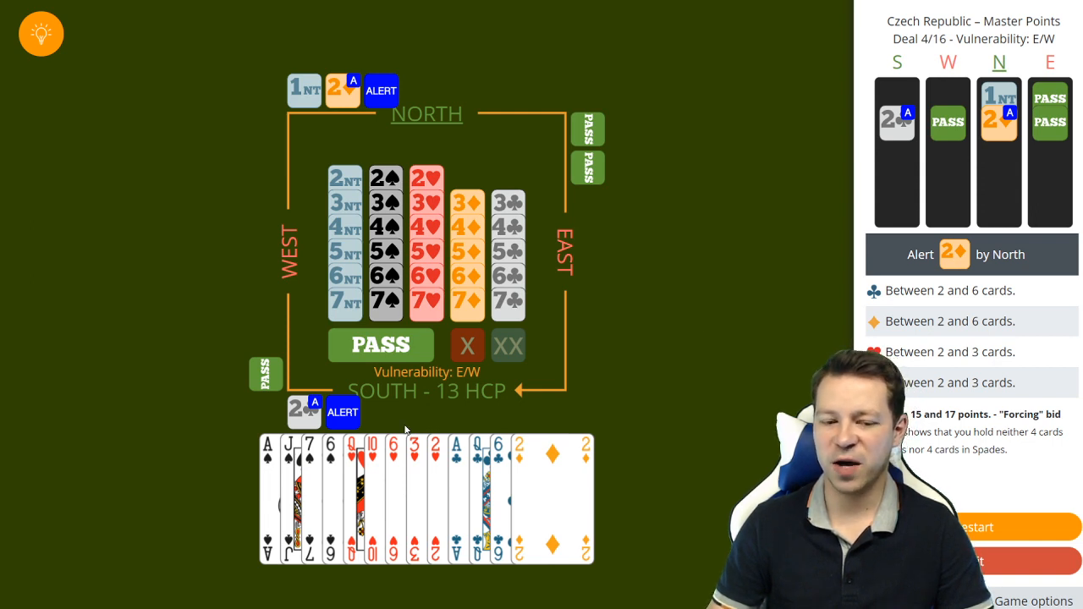
mouse_move(369, 480)
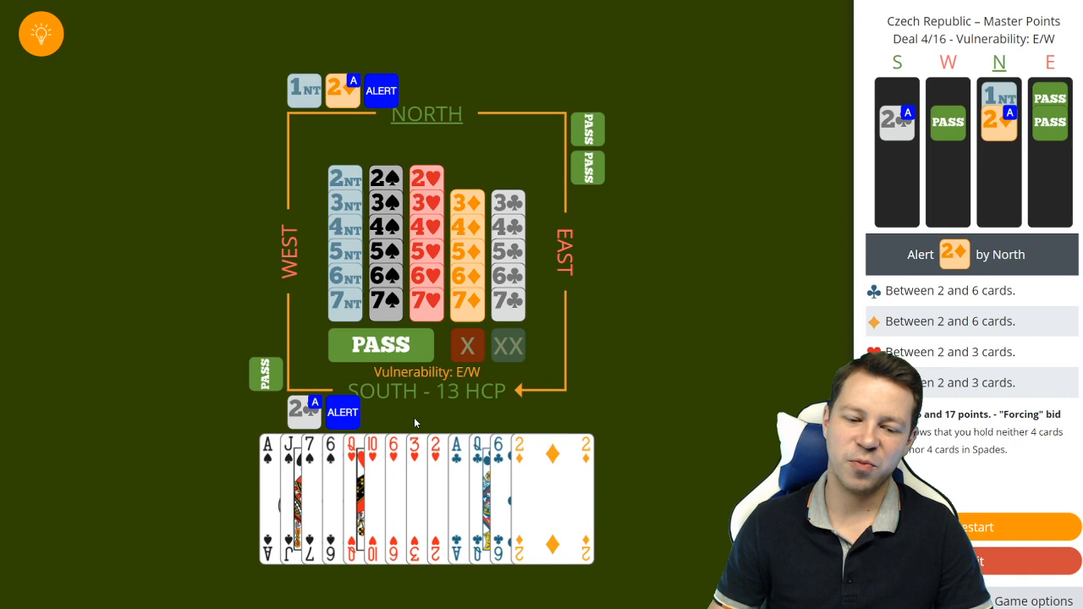
mouse_move(365, 484)
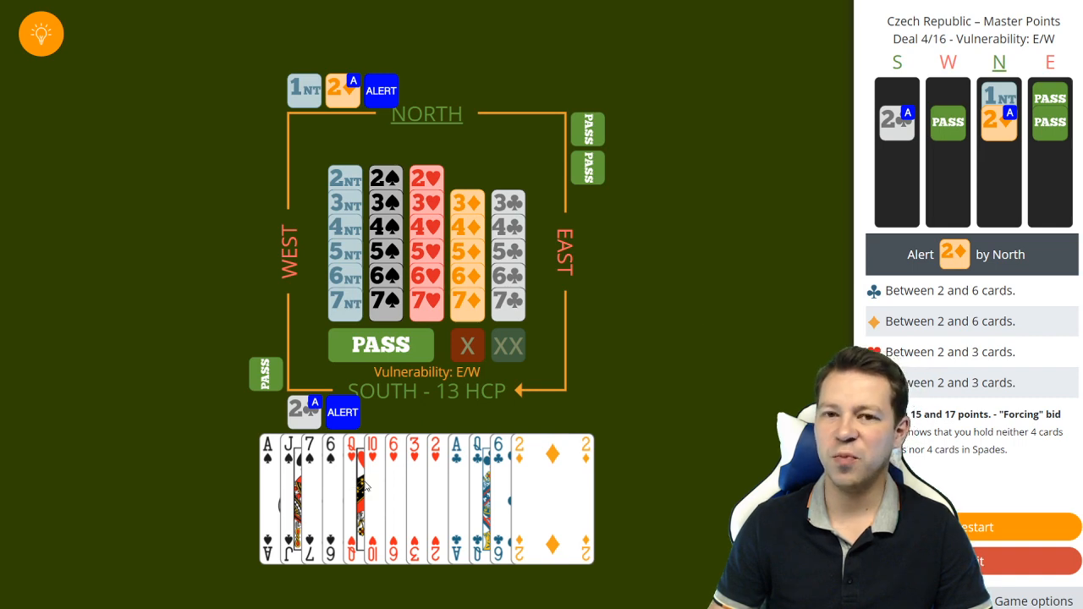
mouse_move(403, 419)
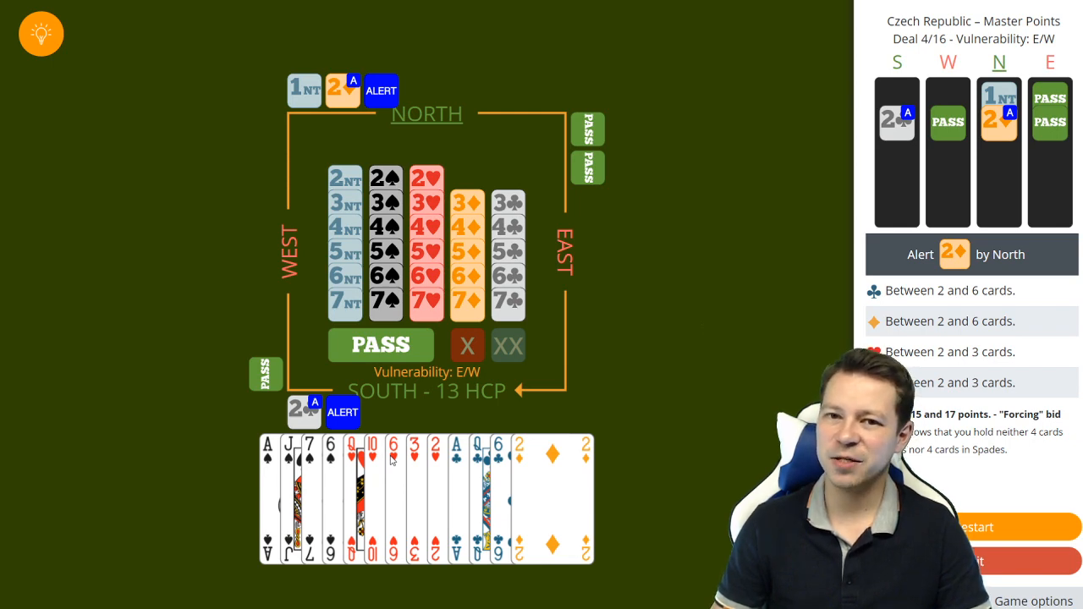
mouse_move(345, 467)
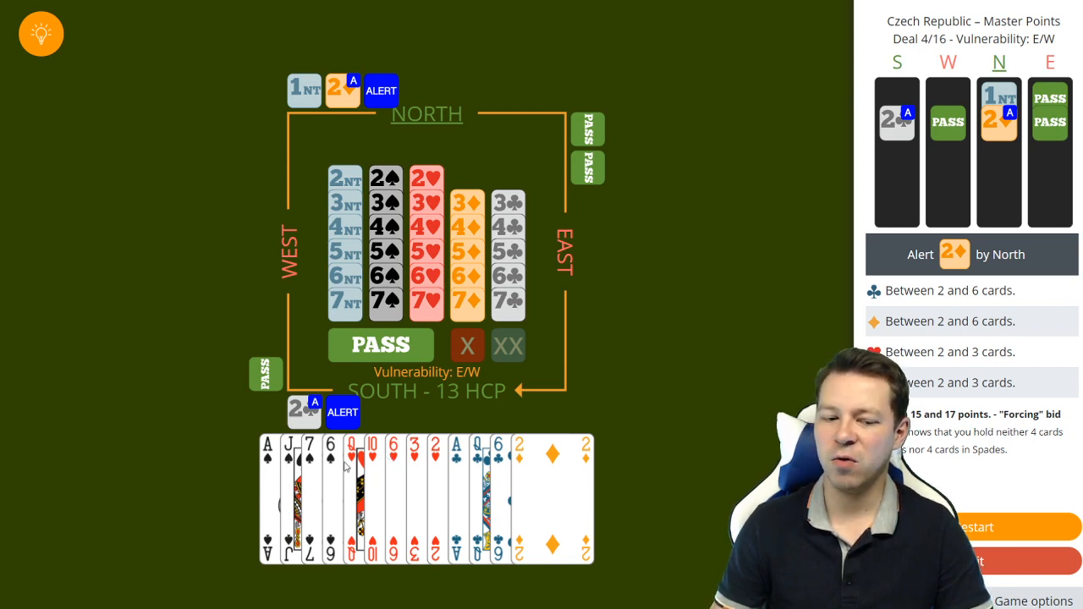
mouse_move(385, 397)
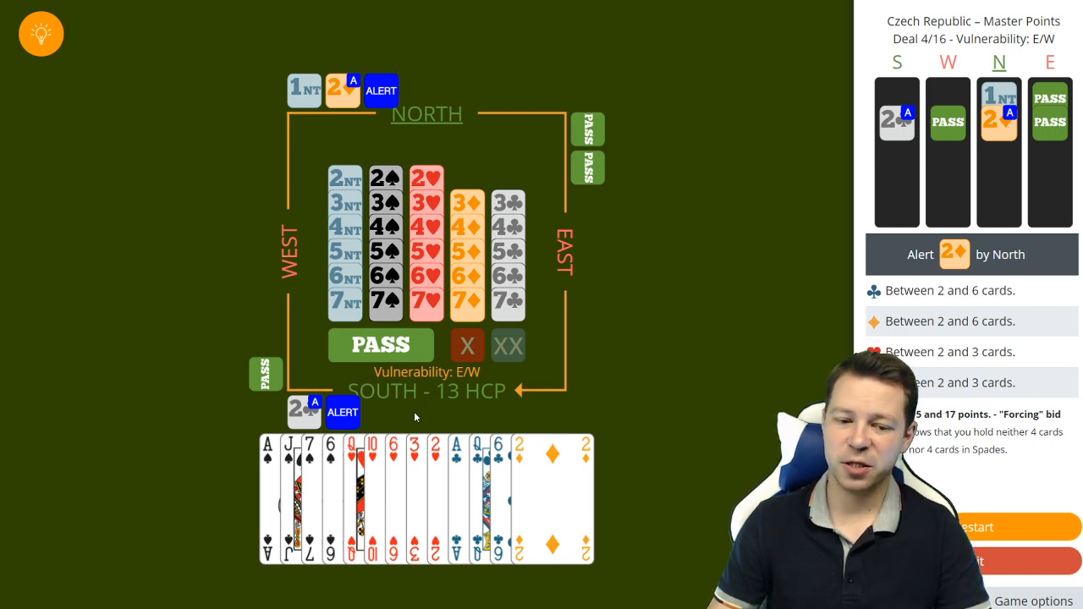
mouse_move(365, 465)
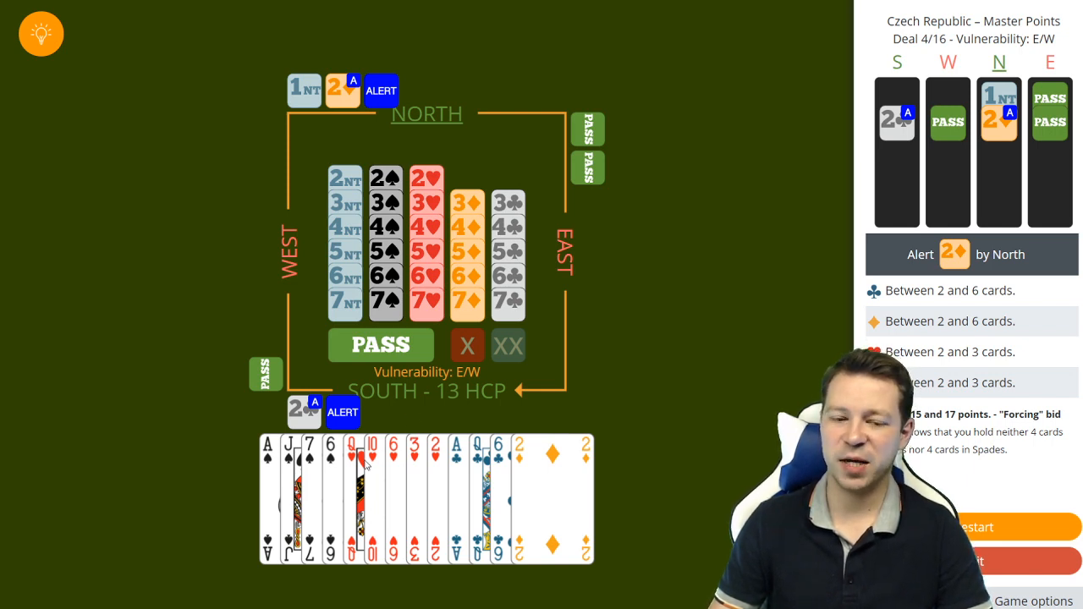
mouse_move(541, 235)
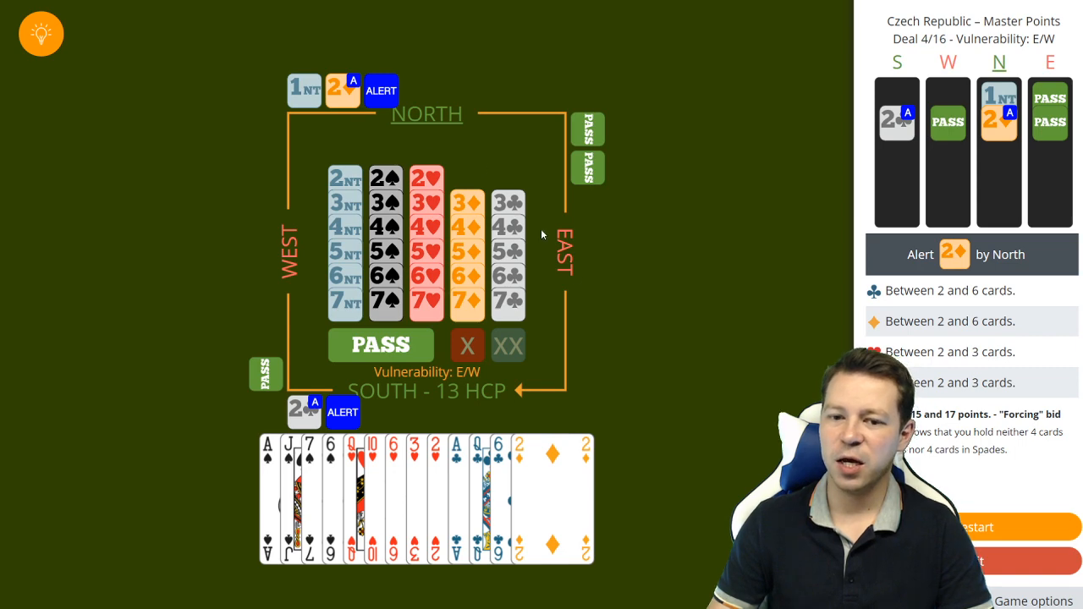
mouse_move(579, 395)
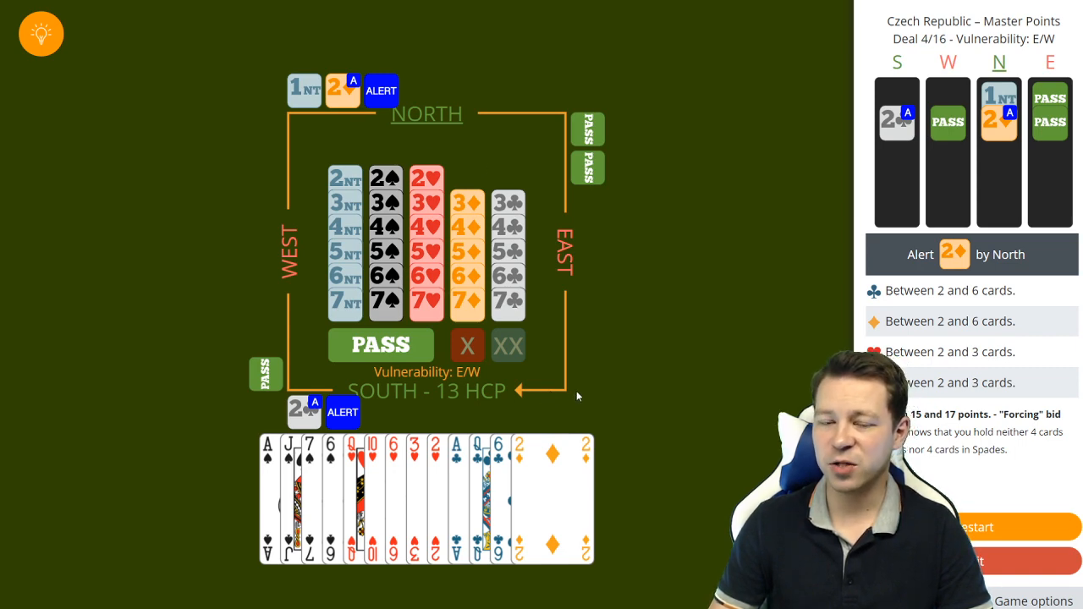
mouse_move(487, 409)
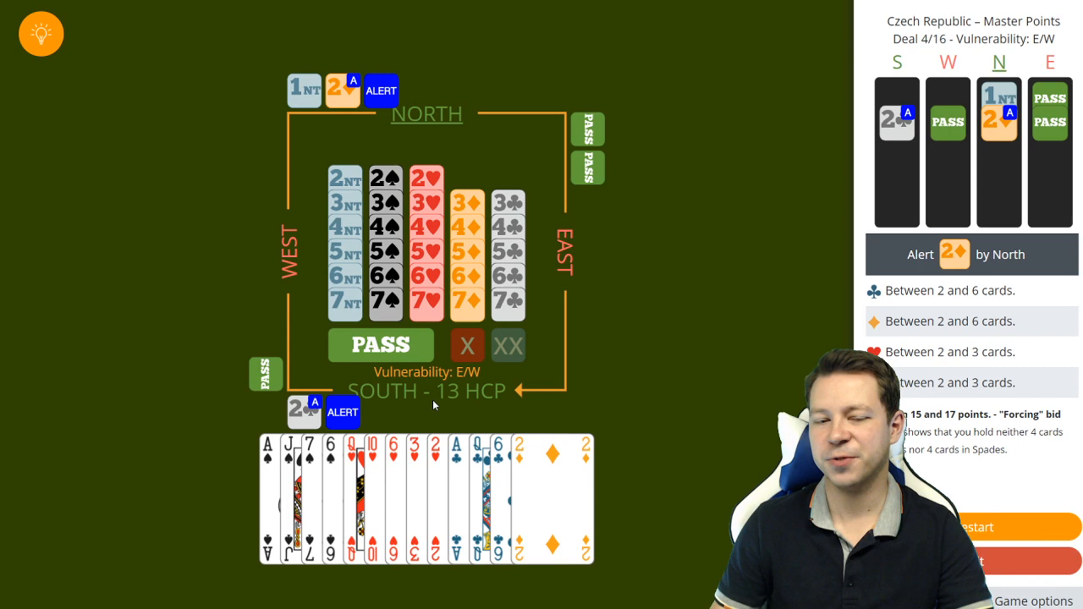
mouse_move(415, 411)
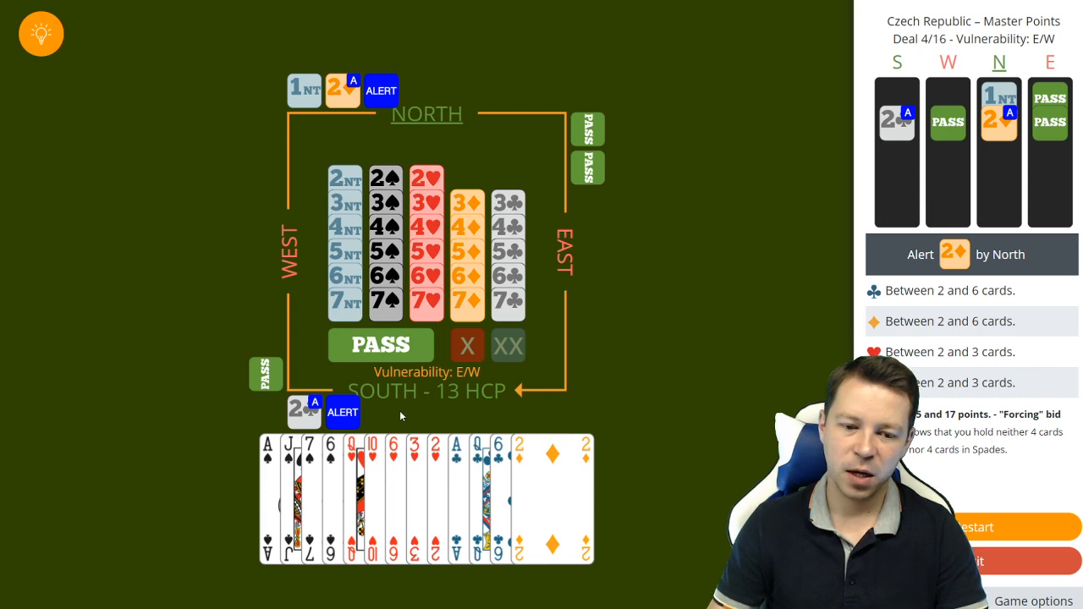
mouse_move(423, 420)
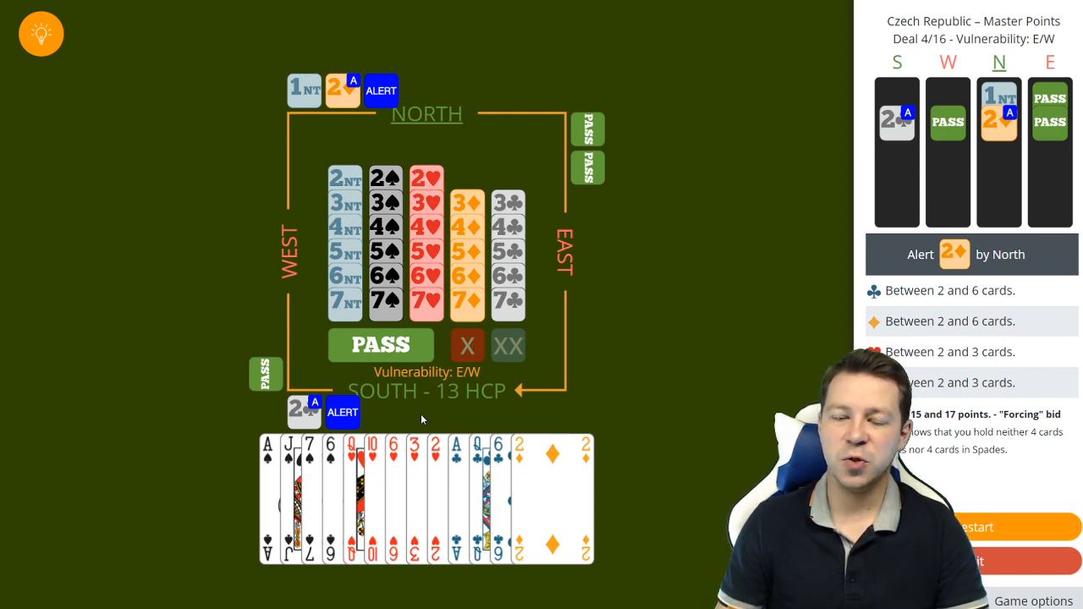
mouse_move(342, 391)
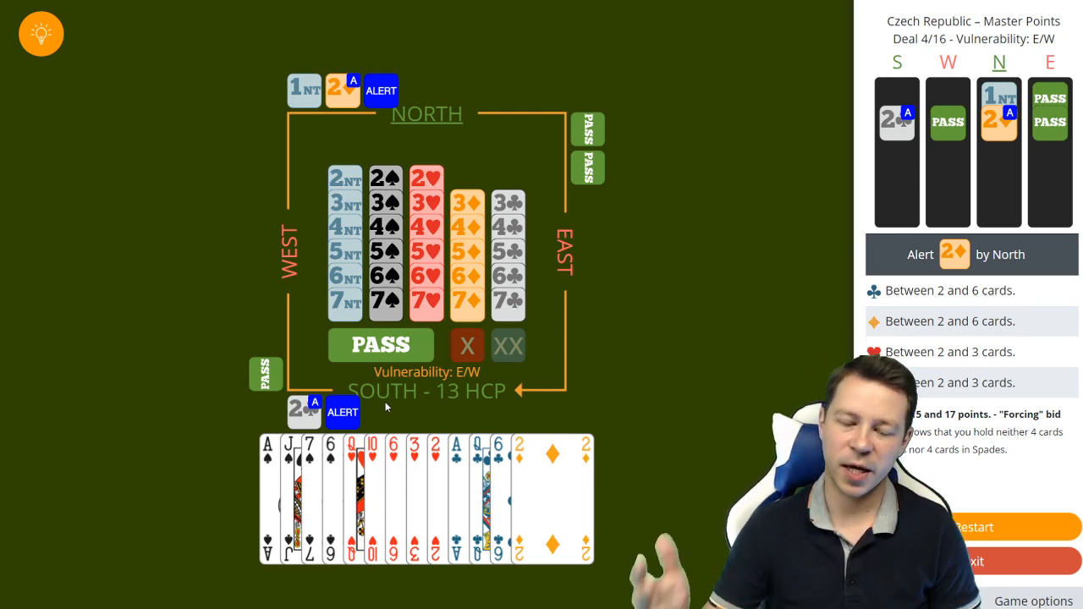
mouse_move(355, 389)
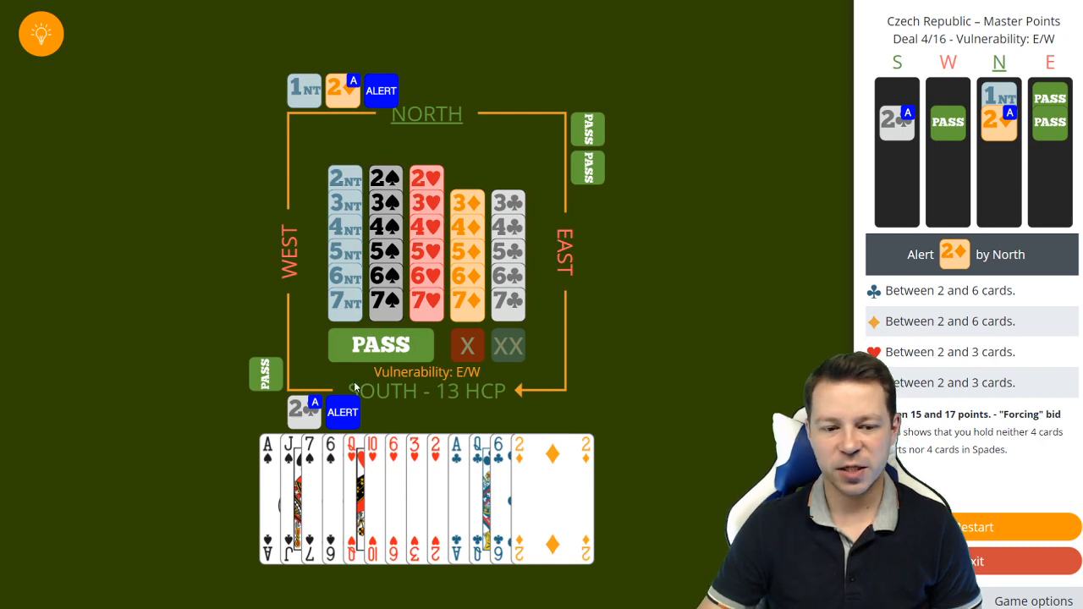
mouse_move(298, 174)
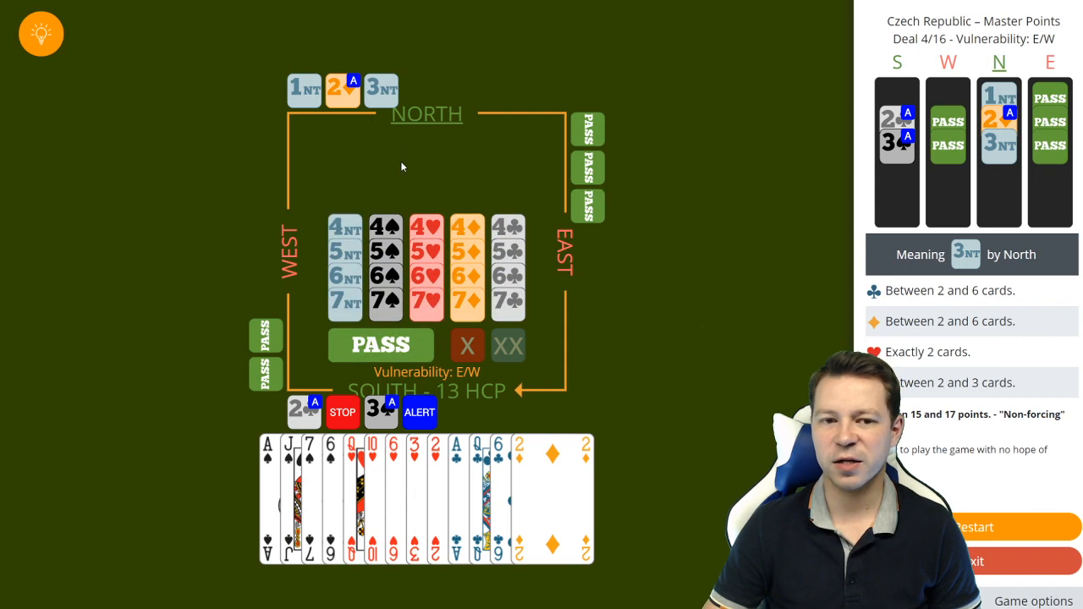
mouse_move(428, 152)
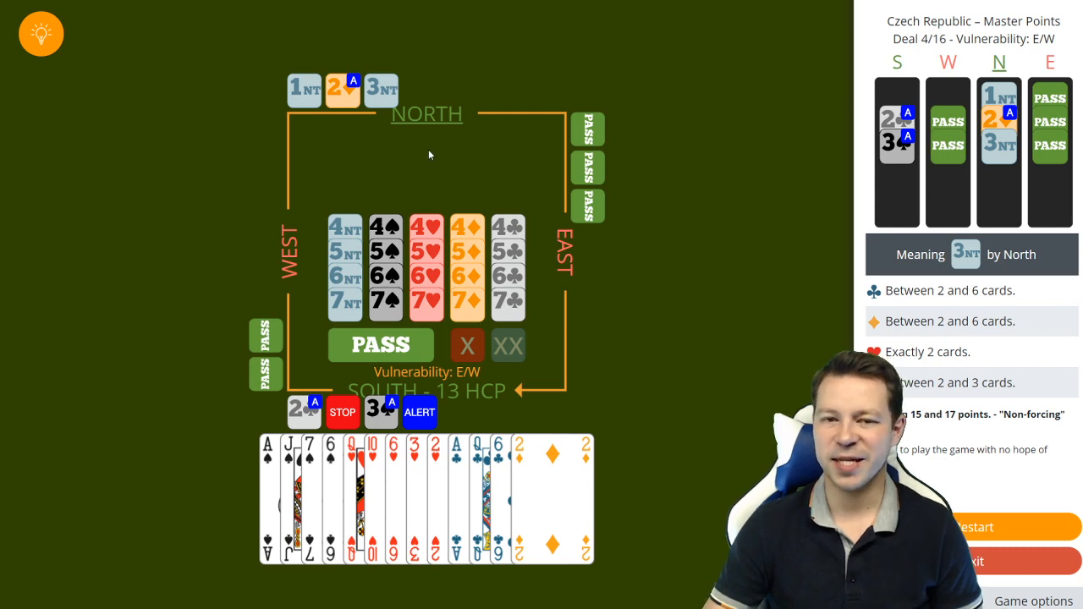
mouse_move(450, 159)
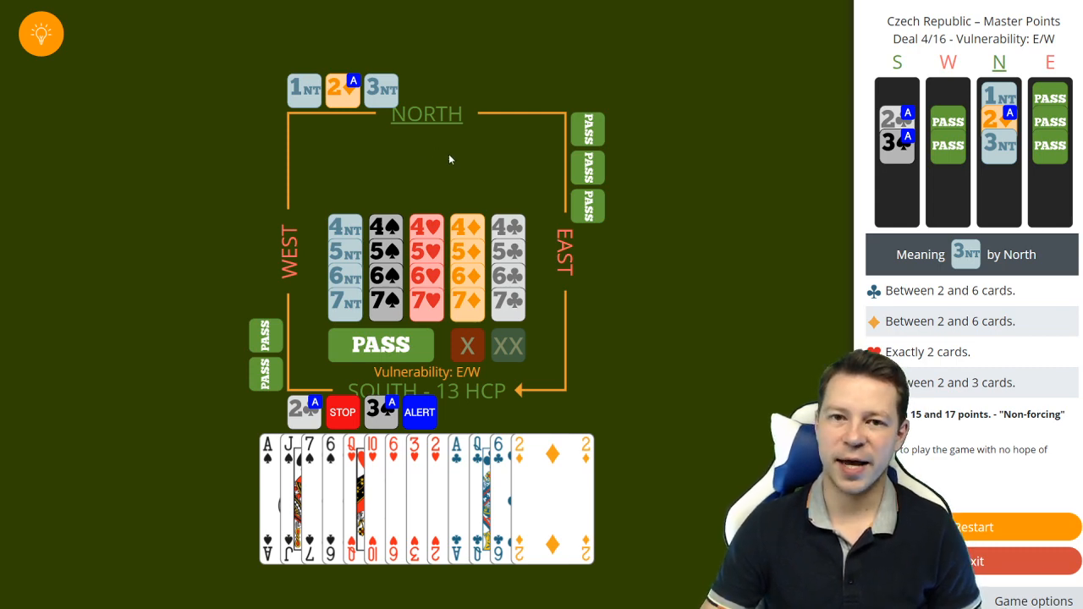
mouse_move(423, 386)
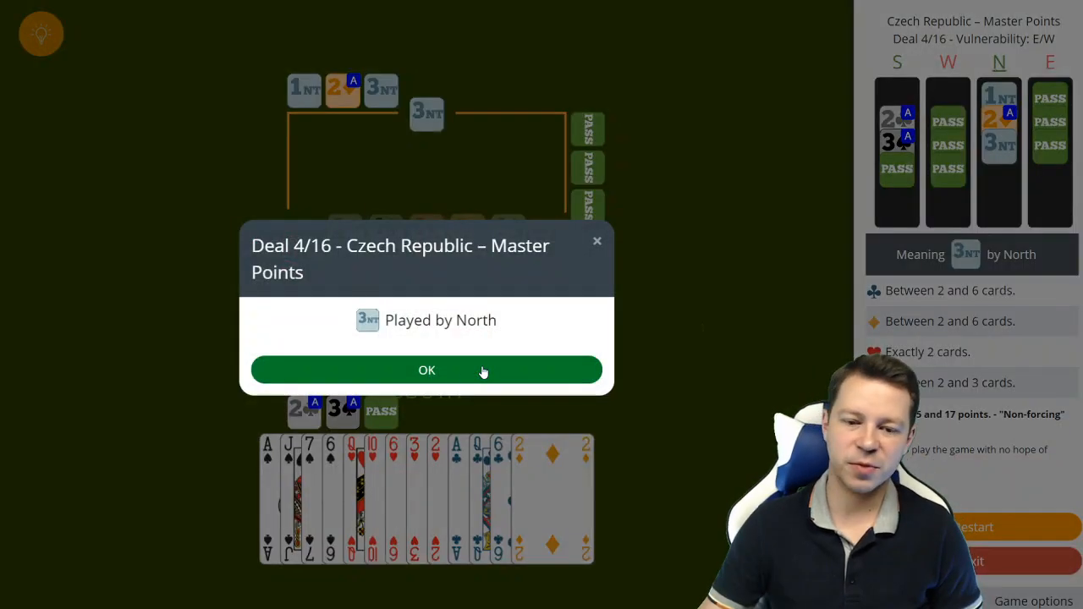
mouse_move(393, 438)
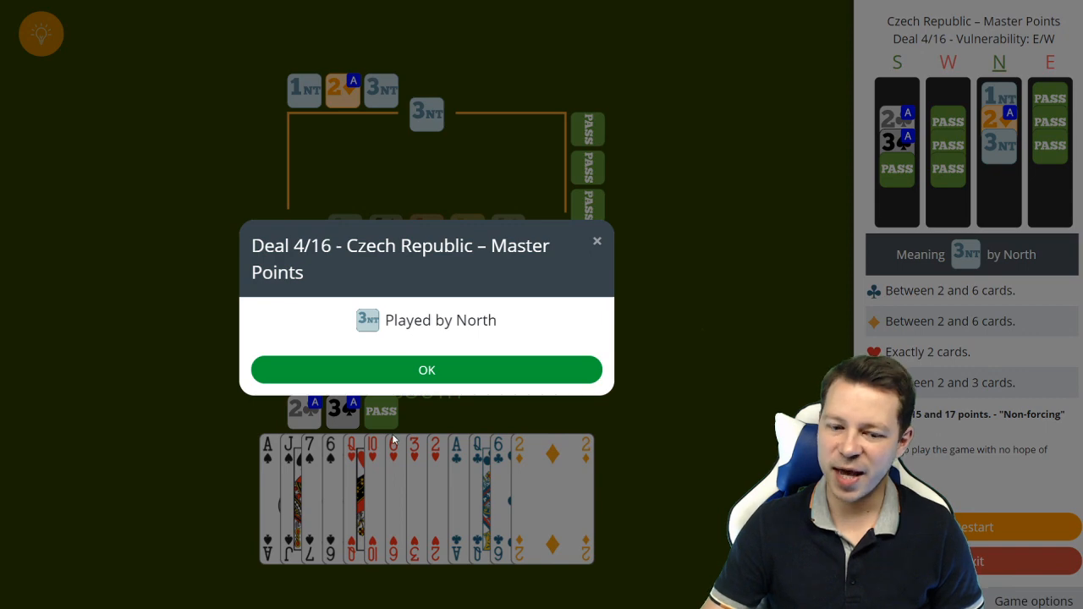
mouse_move(472, 464)
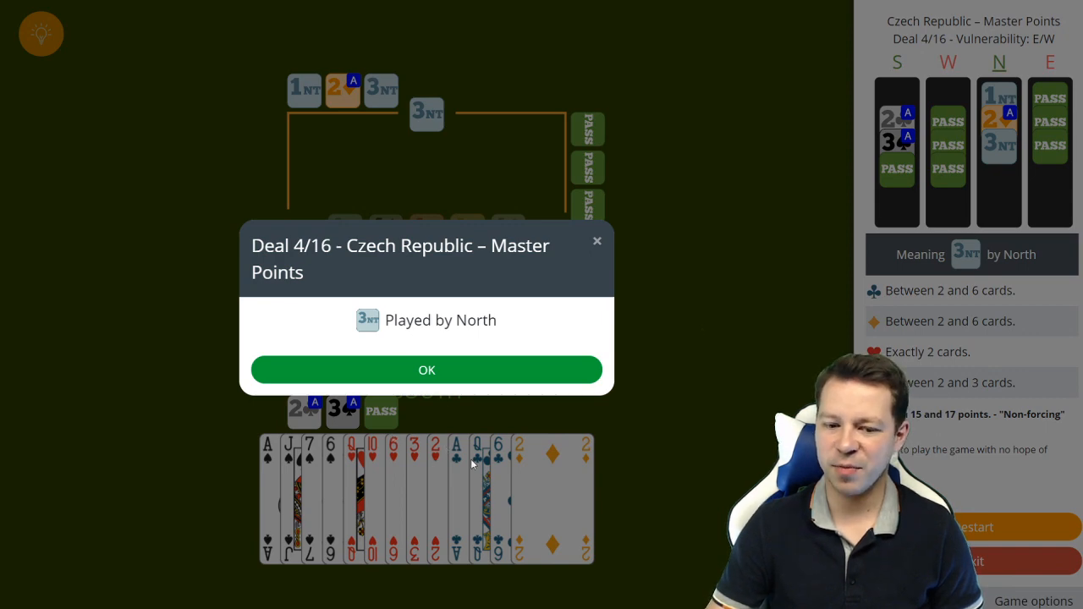
- Accept North's 3NT contract and play to the opening club trick, which goes to East–West
click(426, 369)
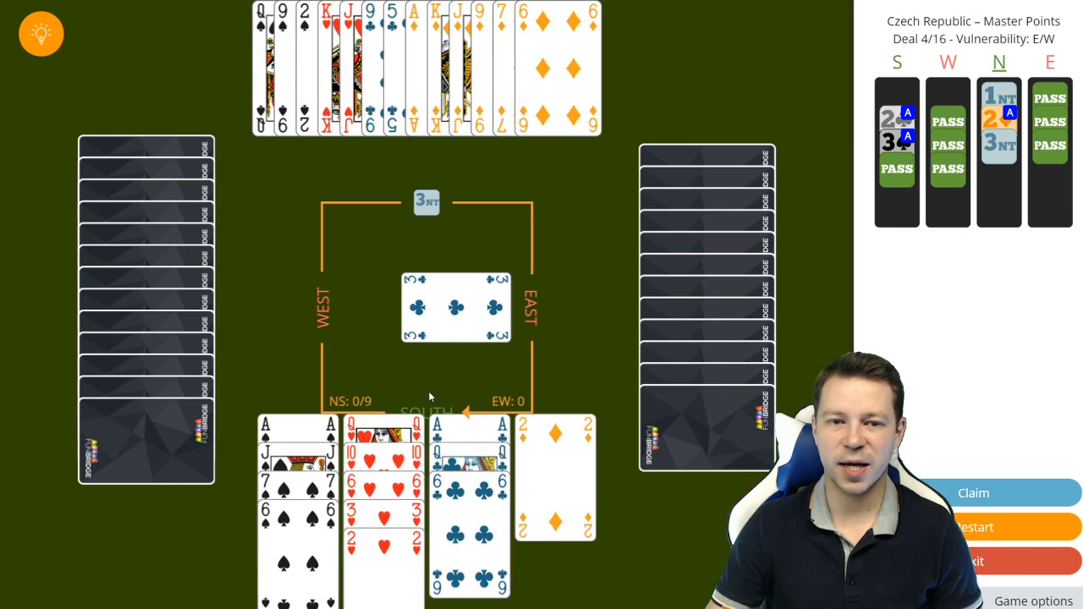
mouse_move(478, 146)
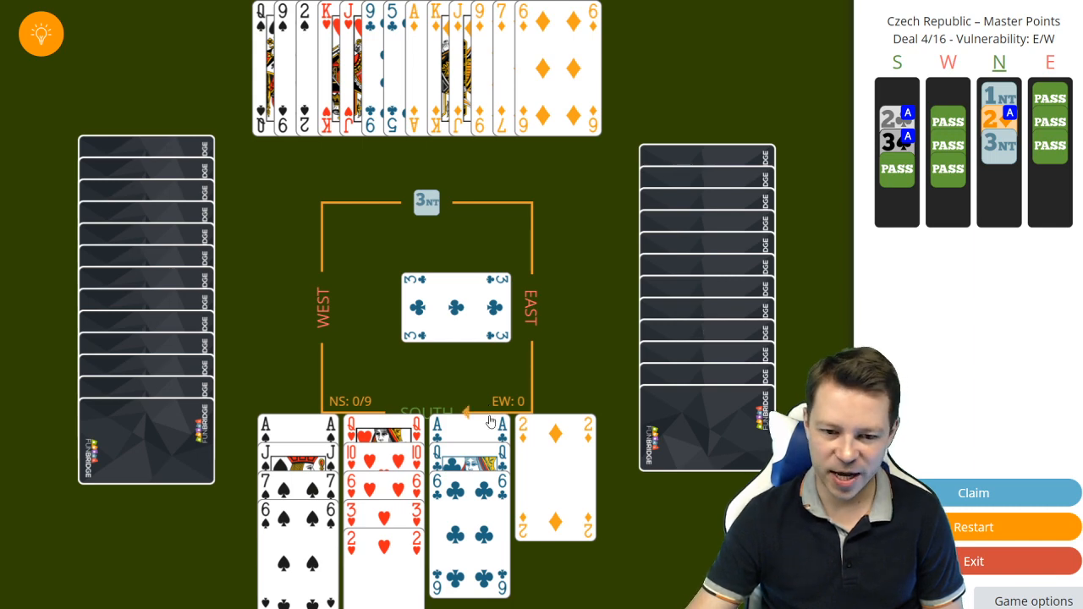
mouse_move(426, 172)
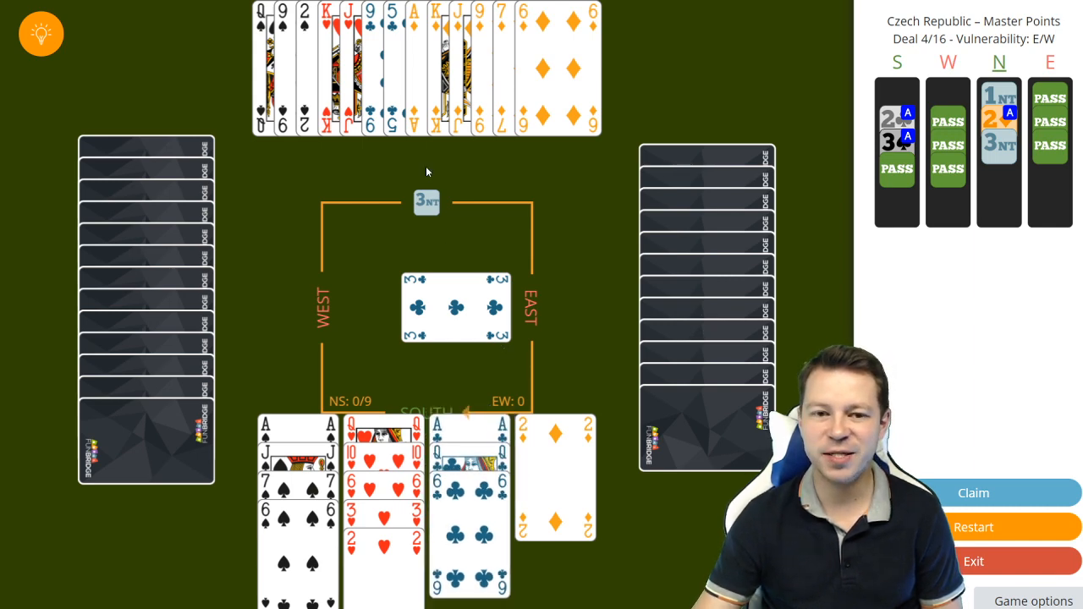
mouse_move(472, 142)
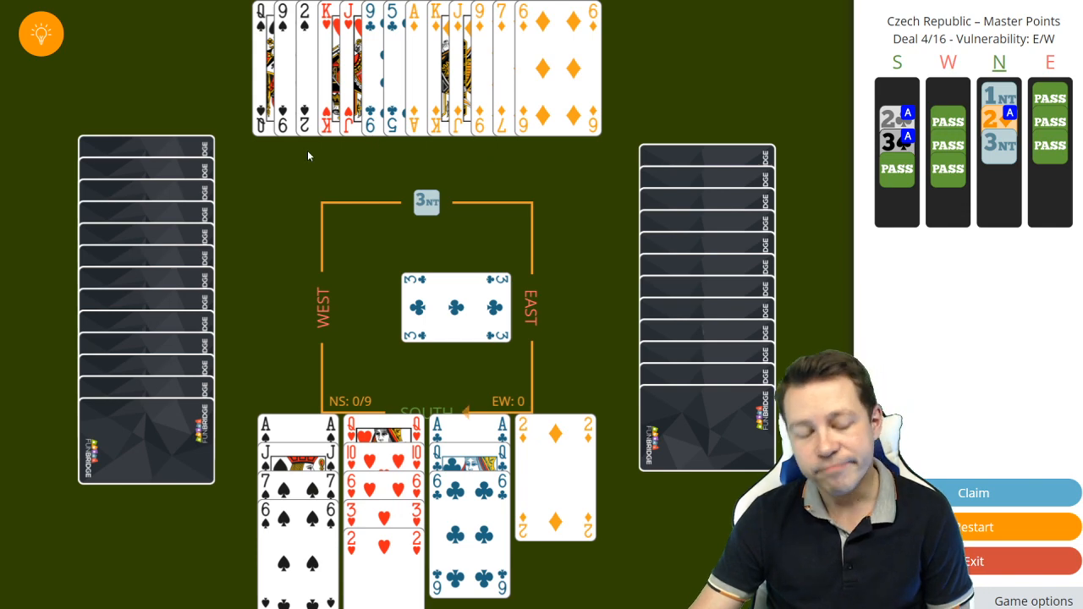
mouse_move(336, 374)
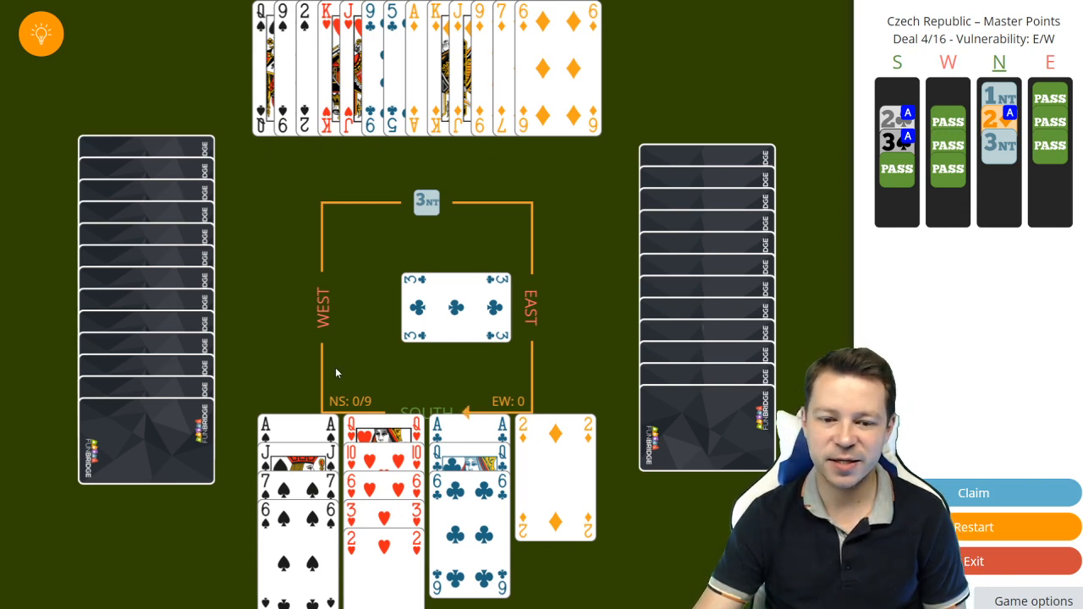
click(470, 423)
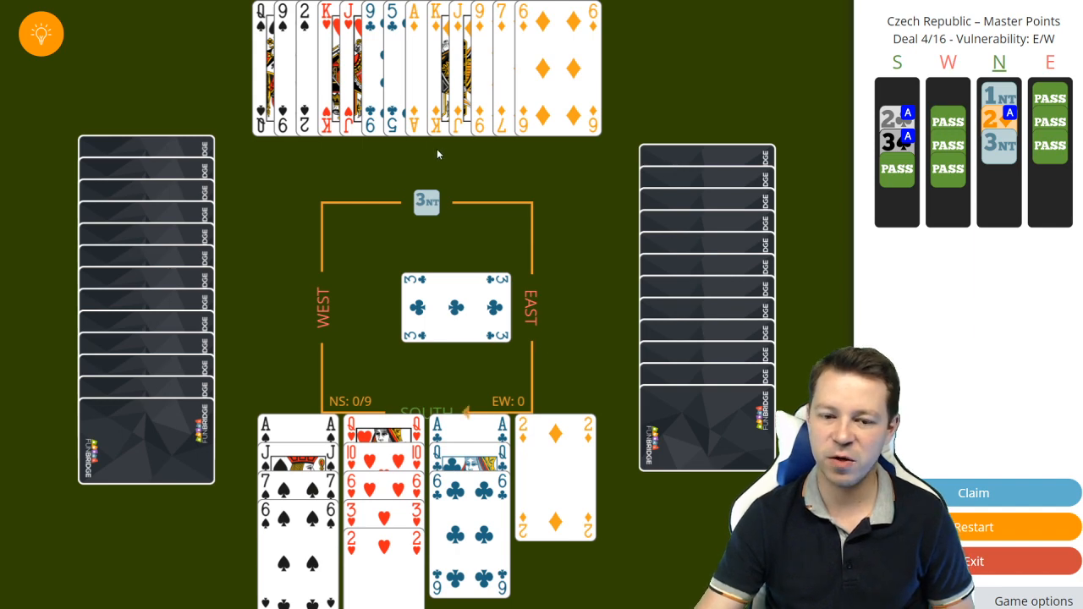
mouse_move(548, 379)
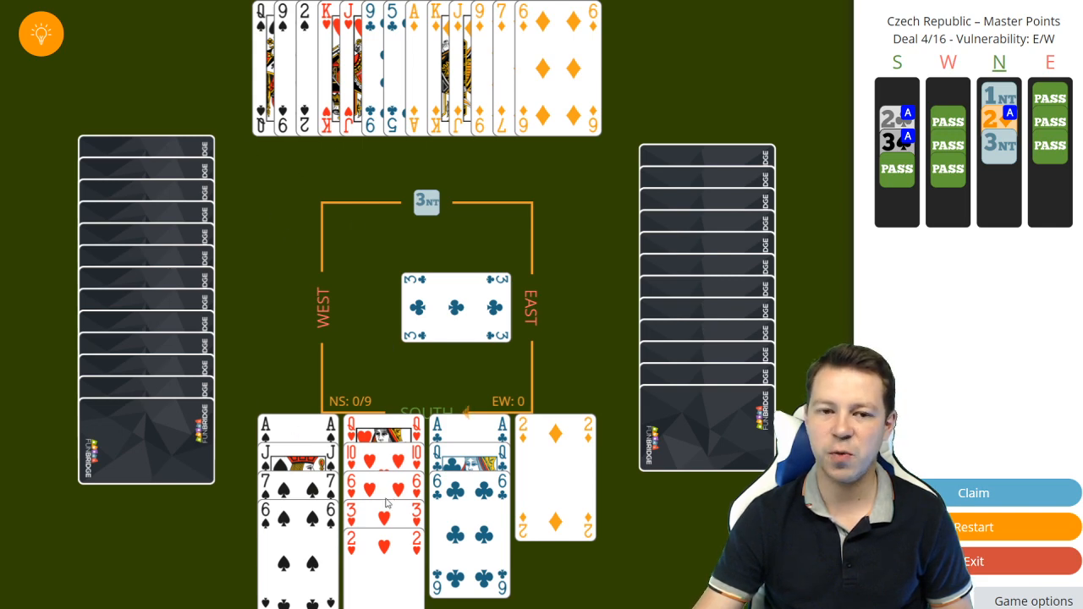
mouse_move(420, 129)
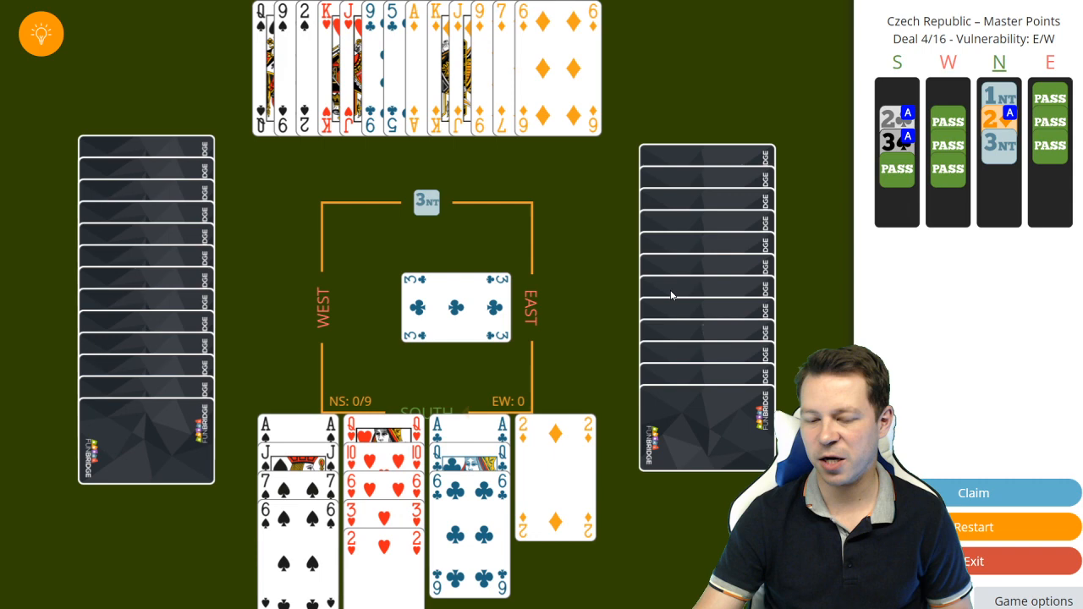
mouse_move(351, 325)
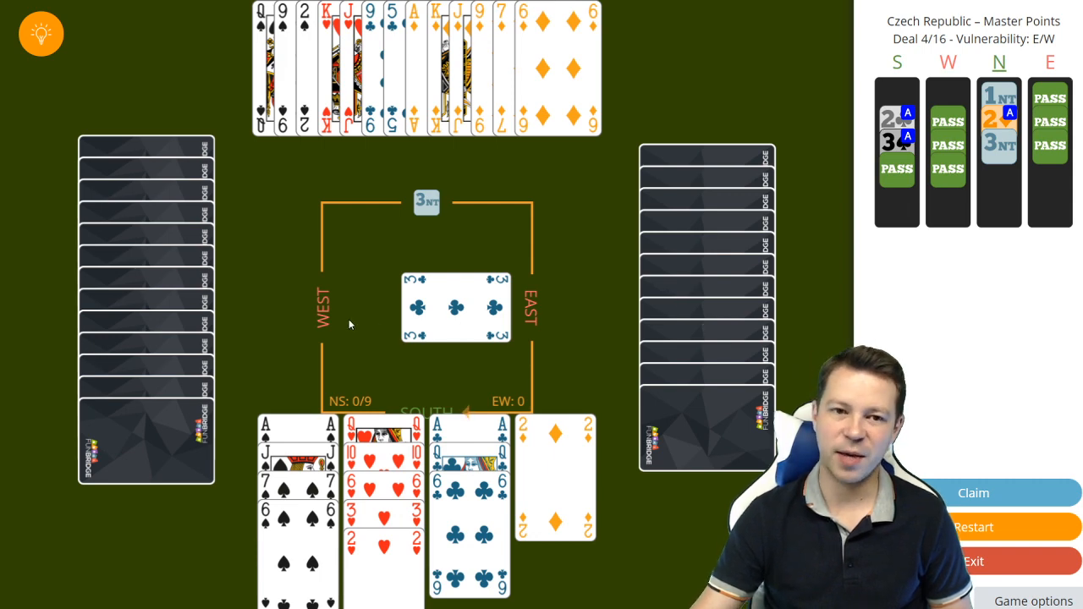
mouse_move(508, 323)
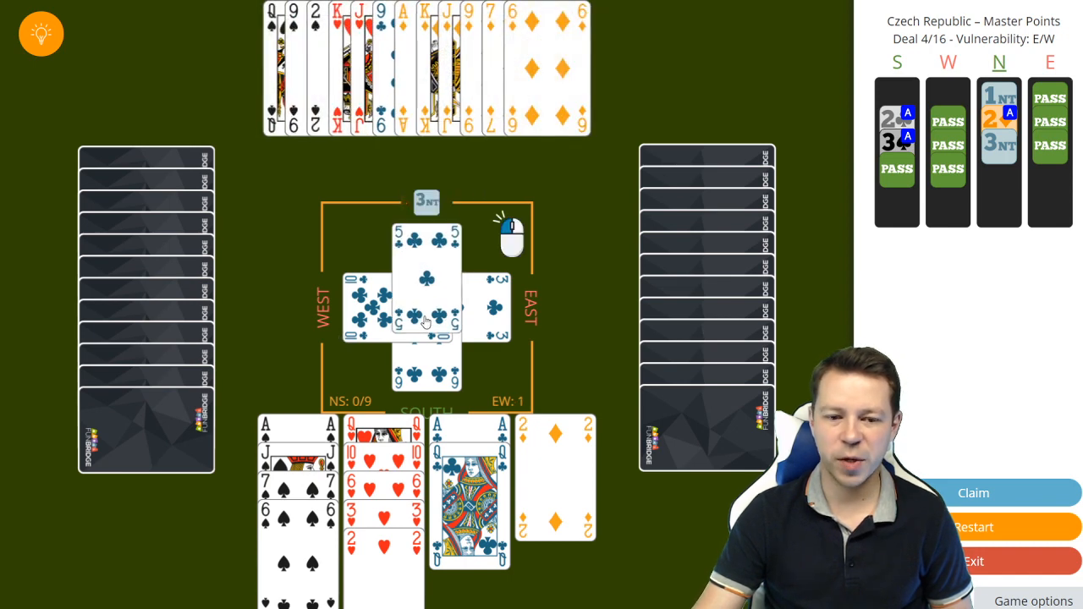
- Gather the club trick, lead a heart and play out the following trick
click(426, 304)
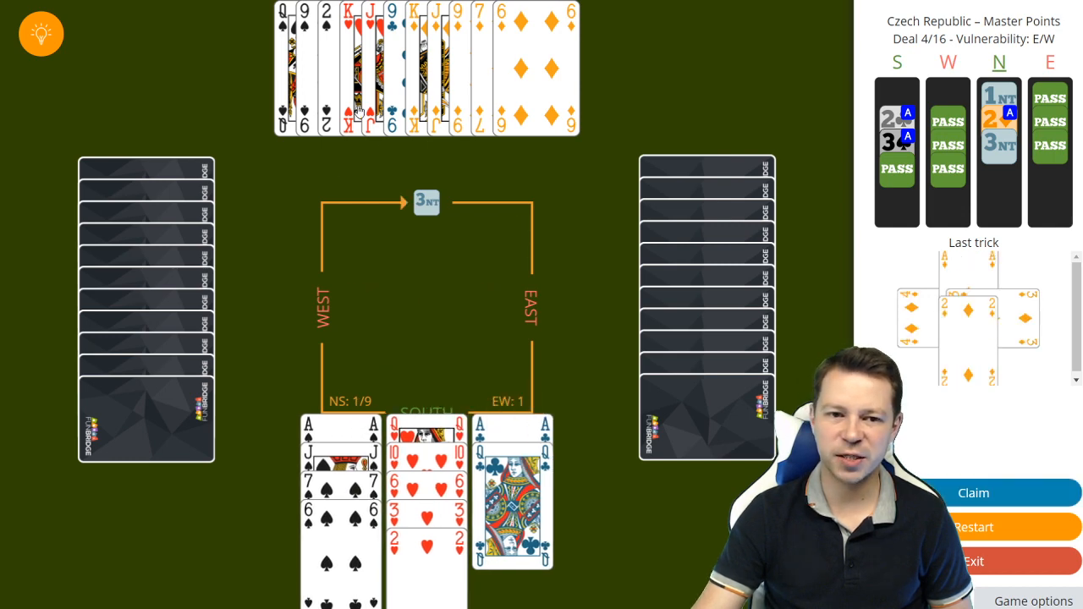
click(366, 110)
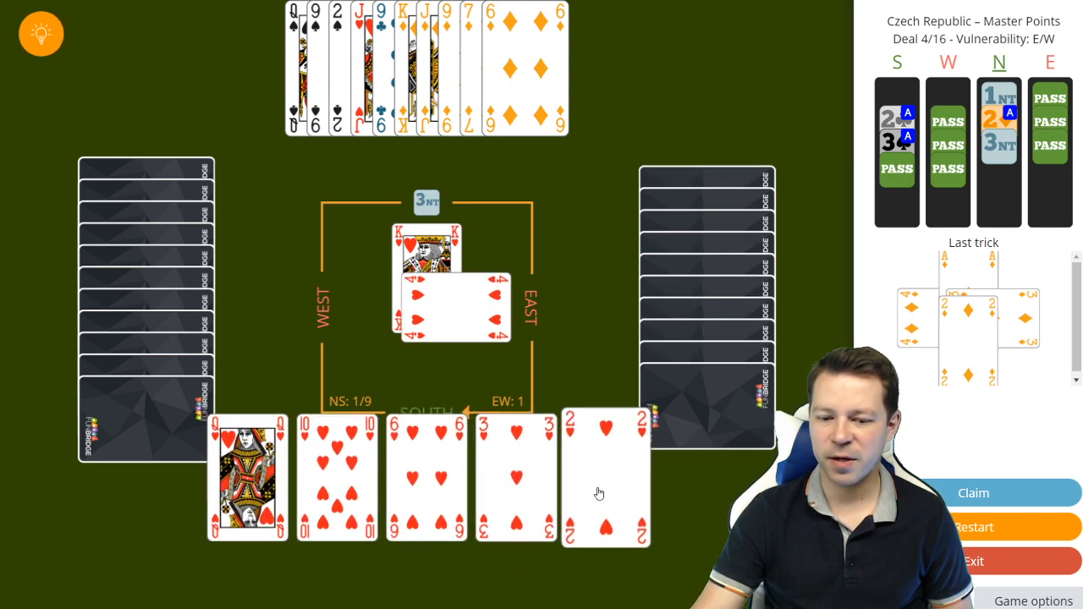
click(606, 477)
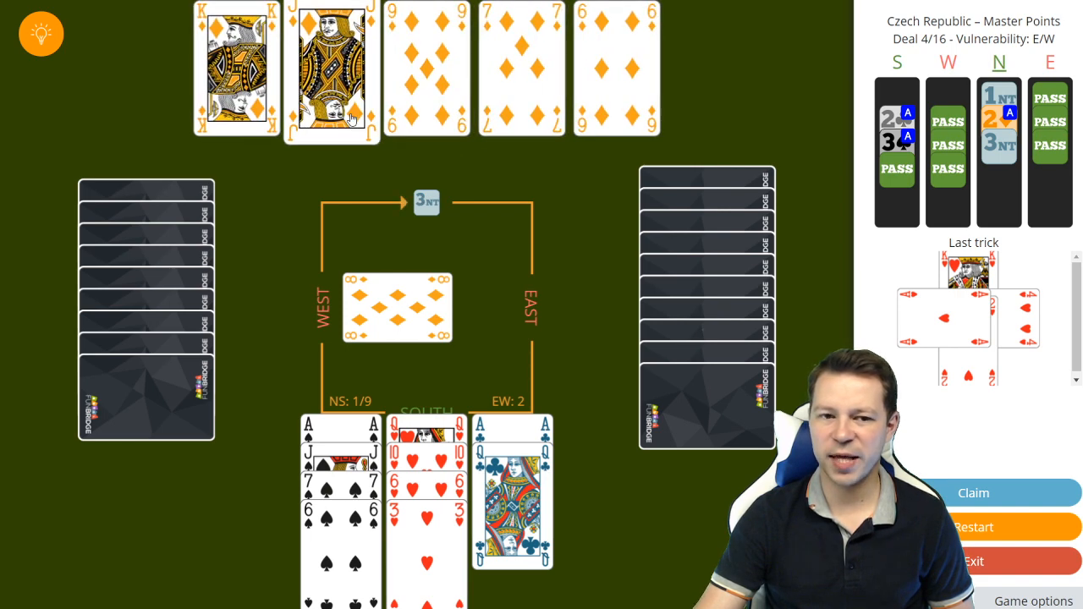
click(331, 70)
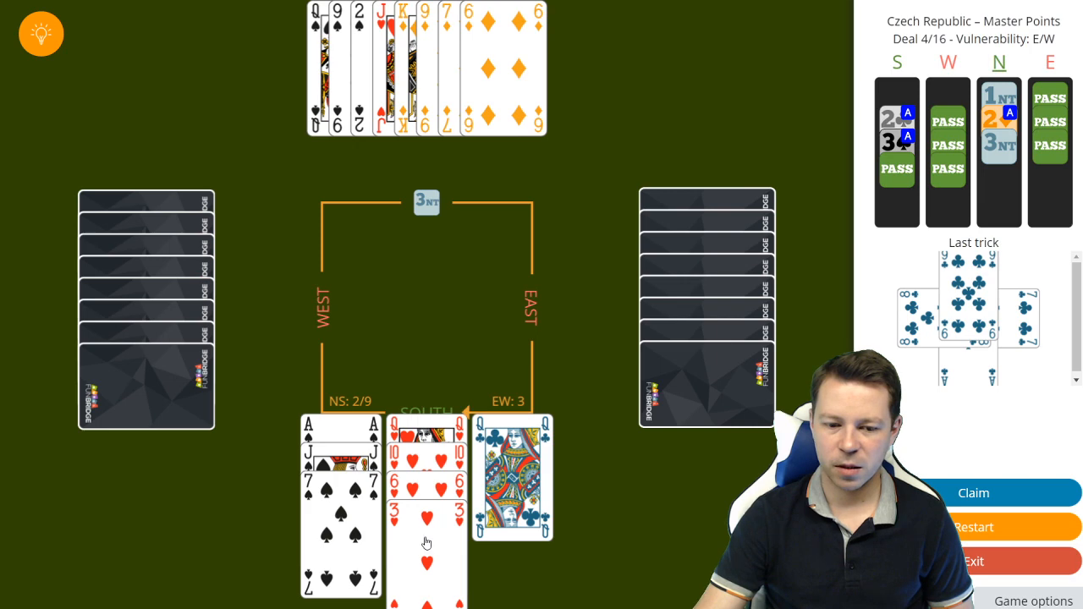
- Play the heart tricks from South and North until North–South hold four tricks
click(426, 524)
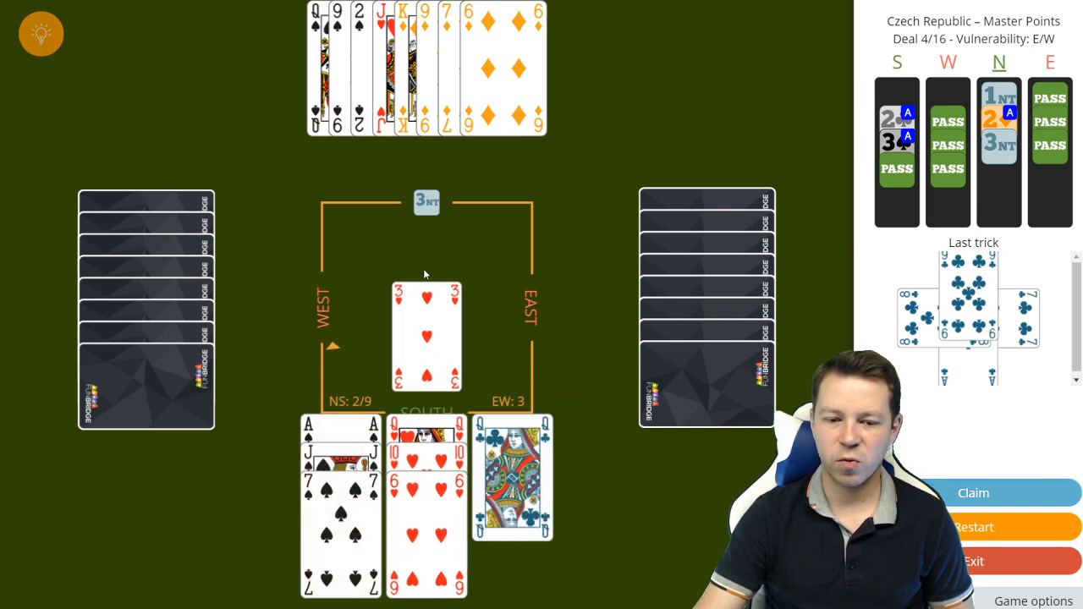
click(427, 335)
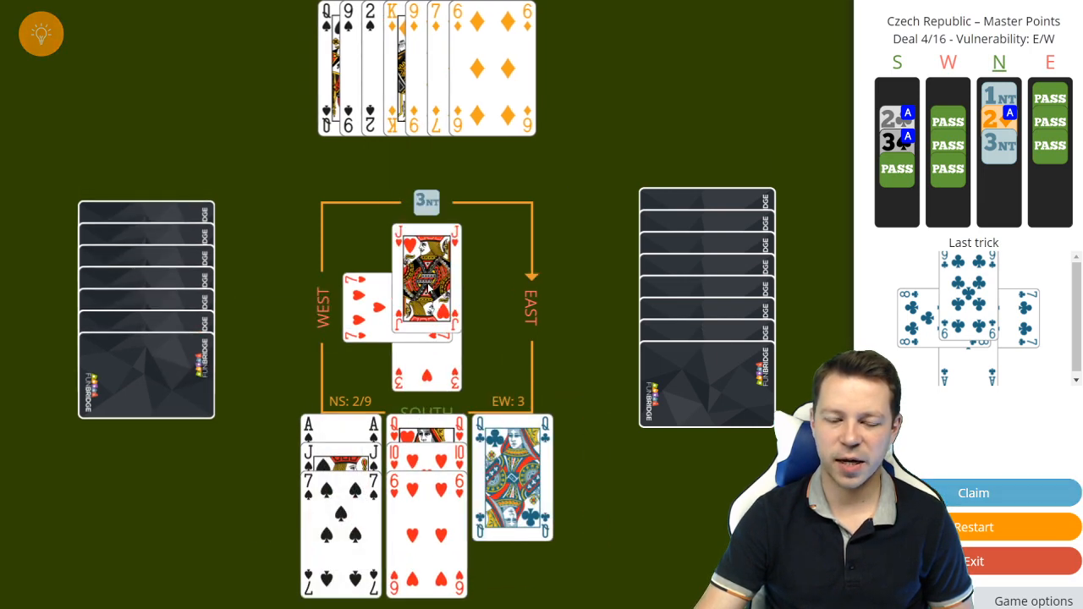
click(426, 279)
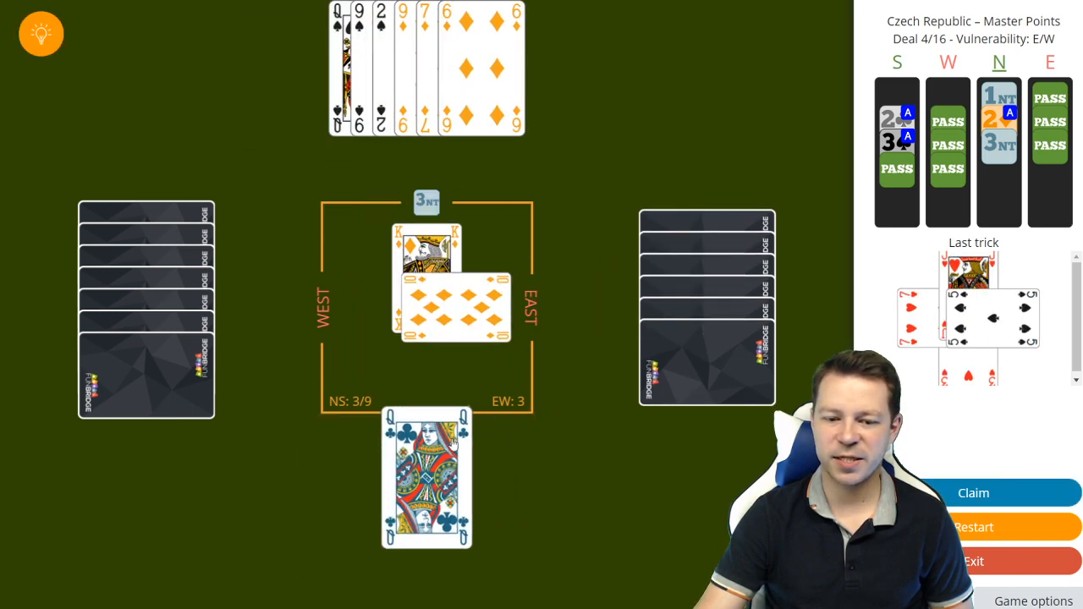
click(427, 477)
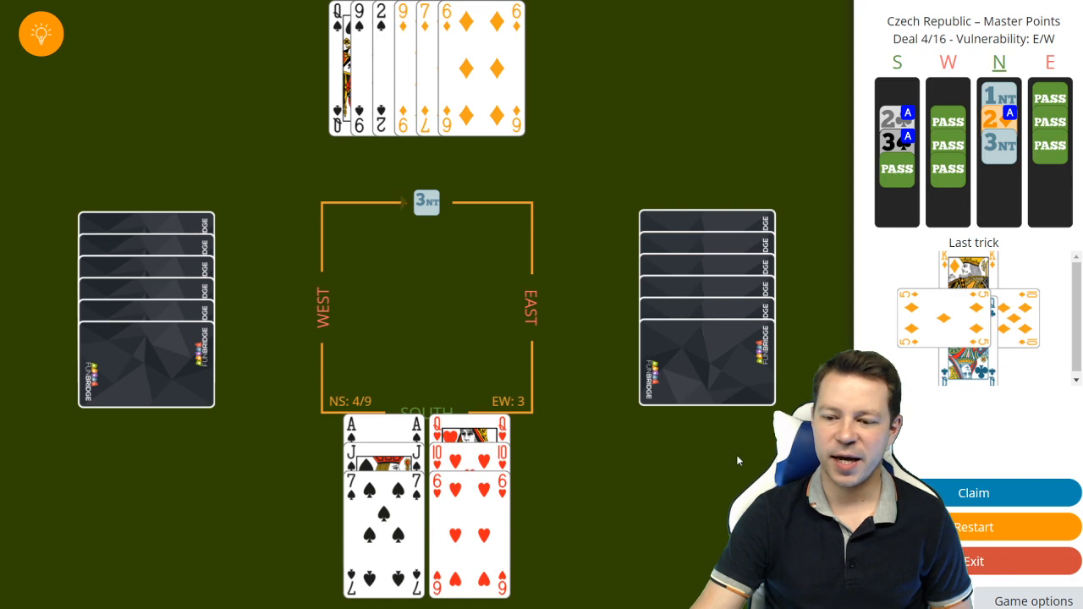
- Claim the six remaining tricks so 3NT by North finishes with ten tricks (+1)
click(973, 493)
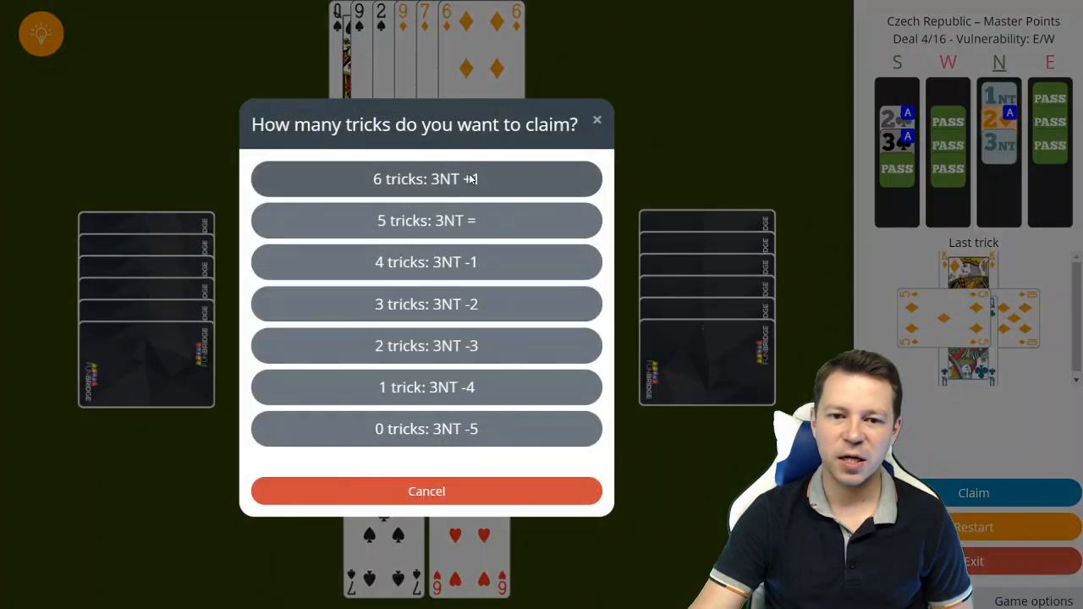
click(426, 180)
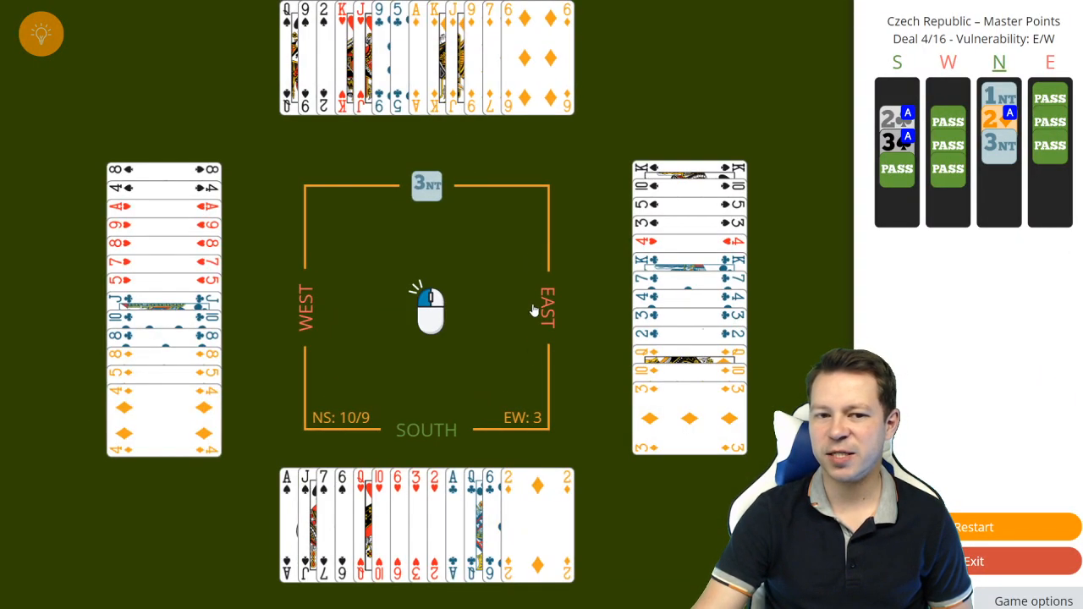
mouse_move(382, 436)
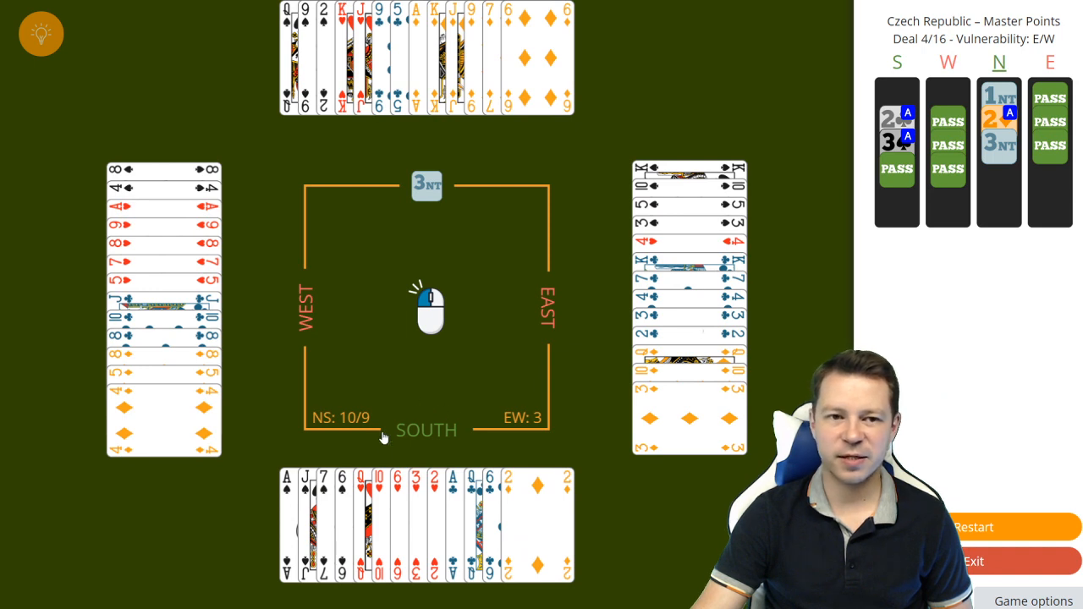
mouse_move(403, 497)
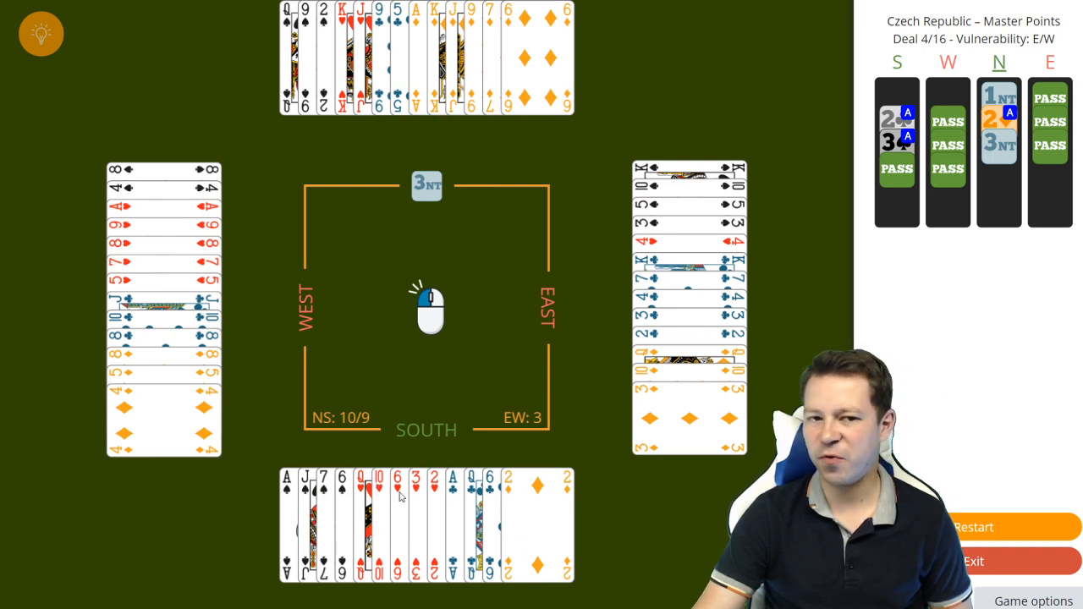
mouse_move(341, 494)
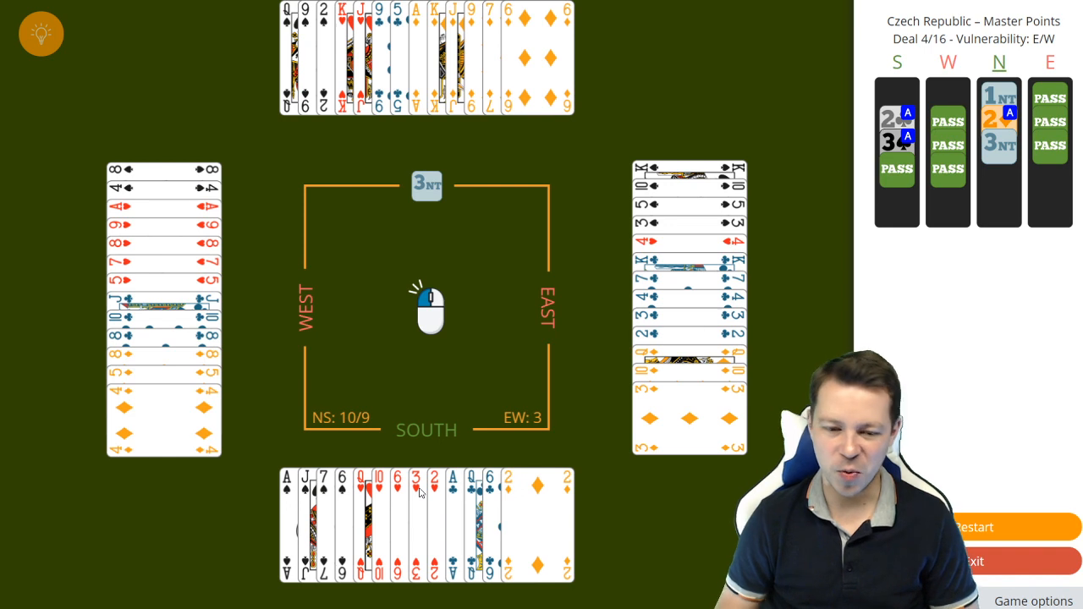
mouse_move(409, 443)
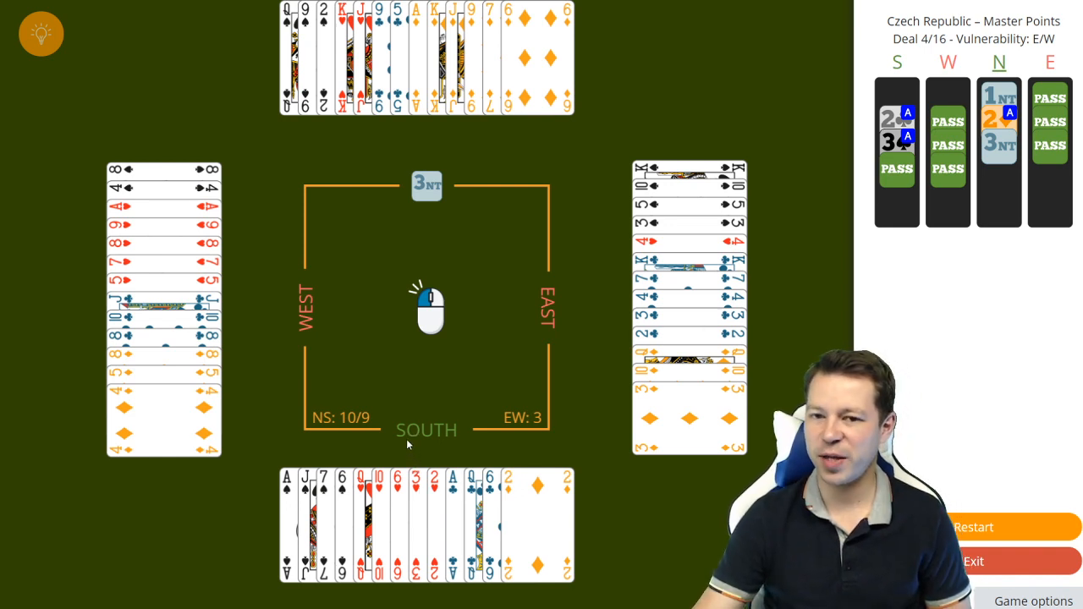
mouse_move(406, 494)
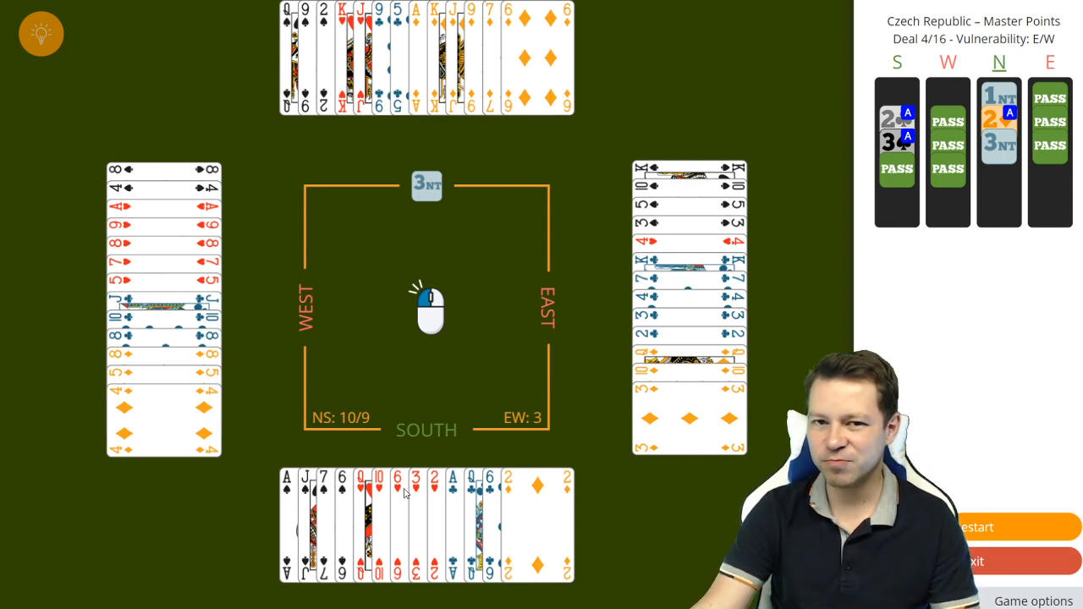
mouse_move(401, 514)
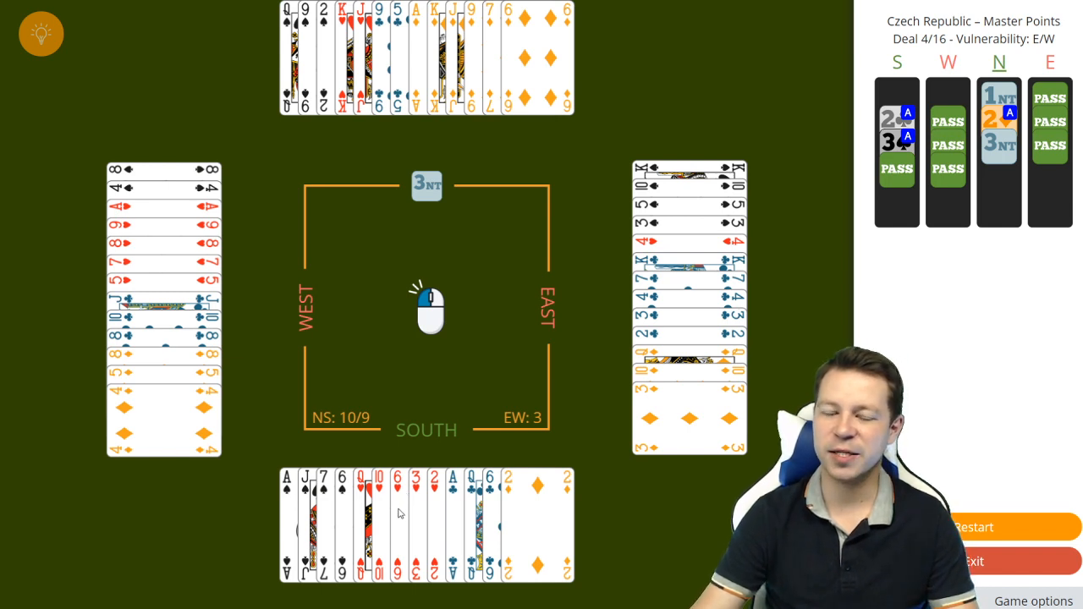
mouse_move(409, 136)
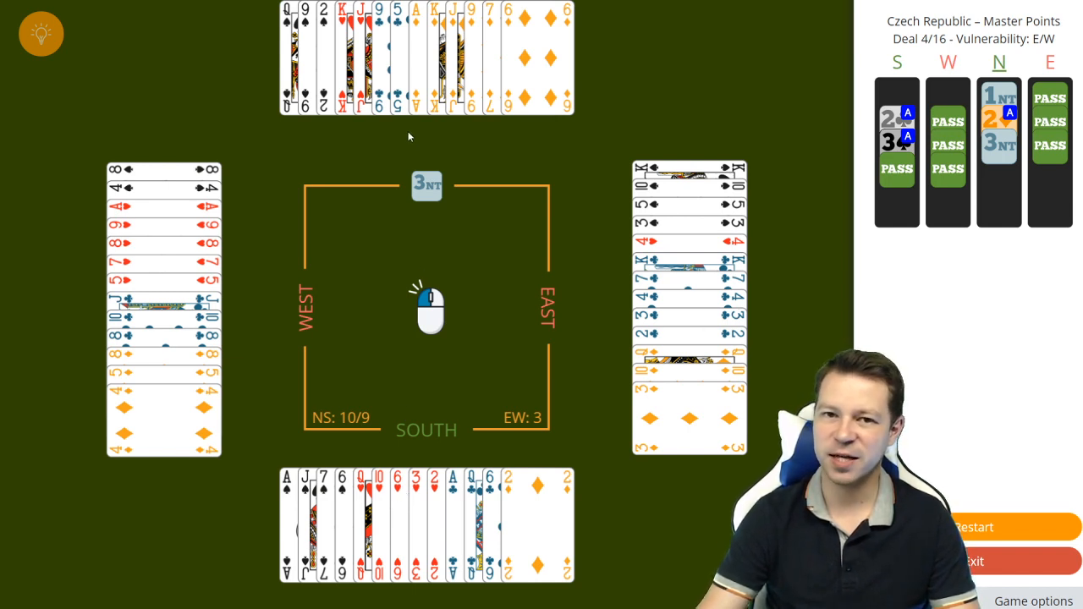
mouse_move(497, 312)
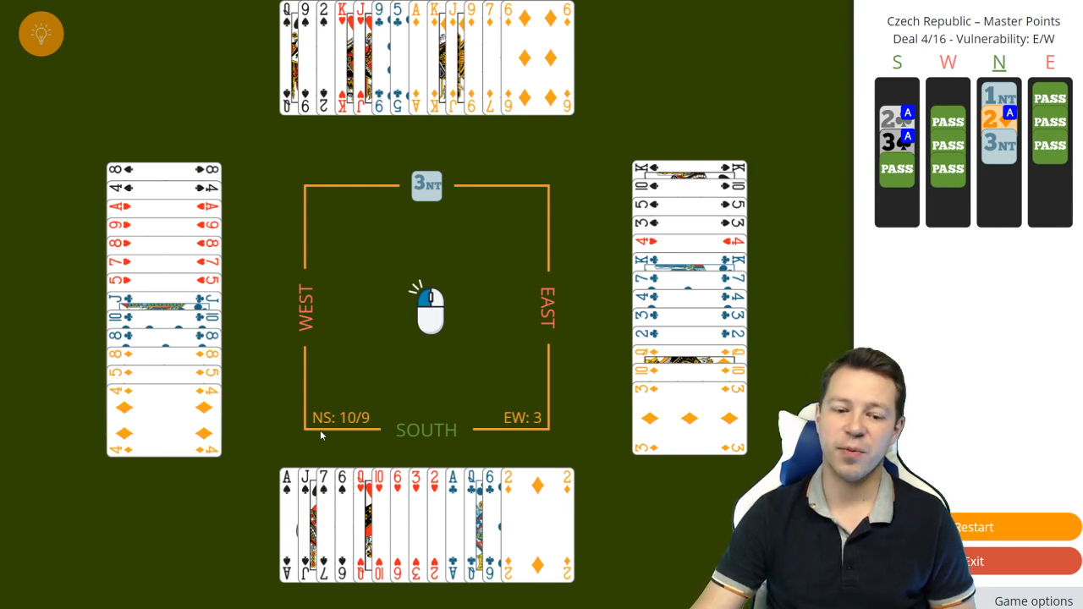
mouse_move(322, 440)
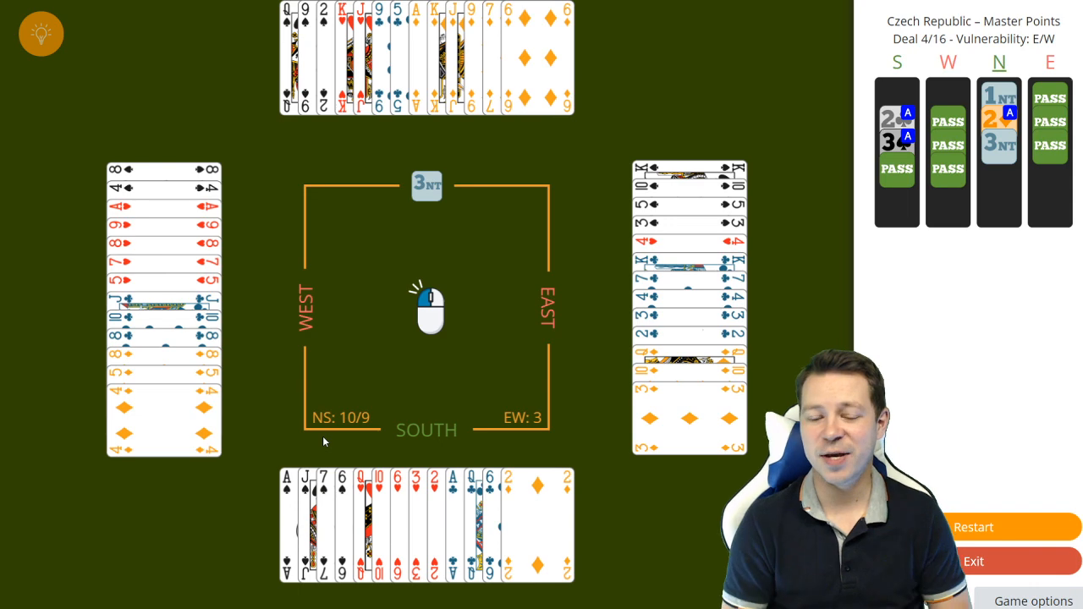
mouse_move(472, 330)
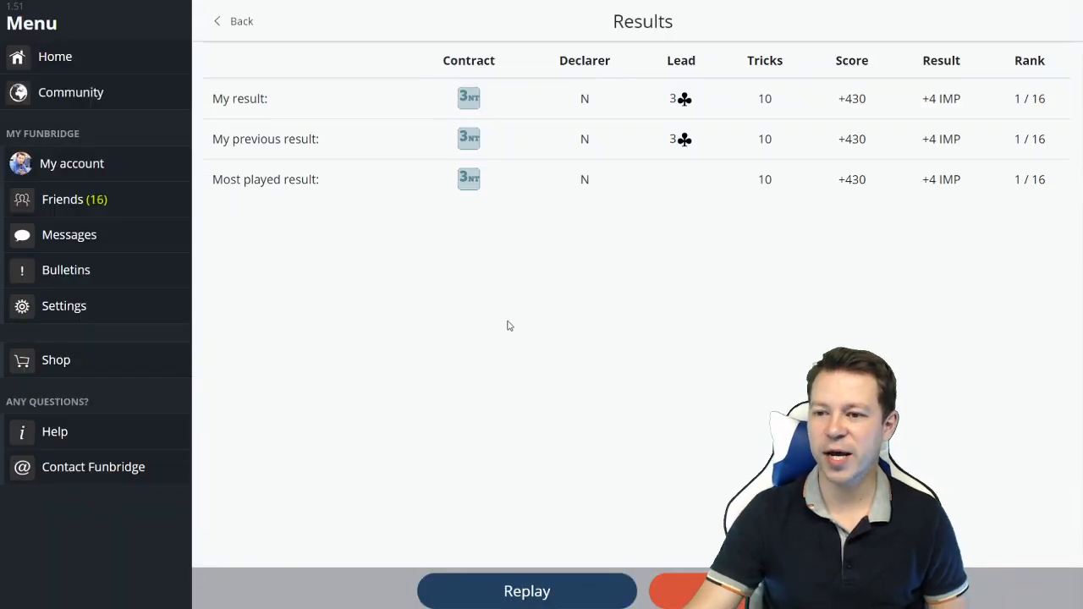
mouse_move(900, 186)
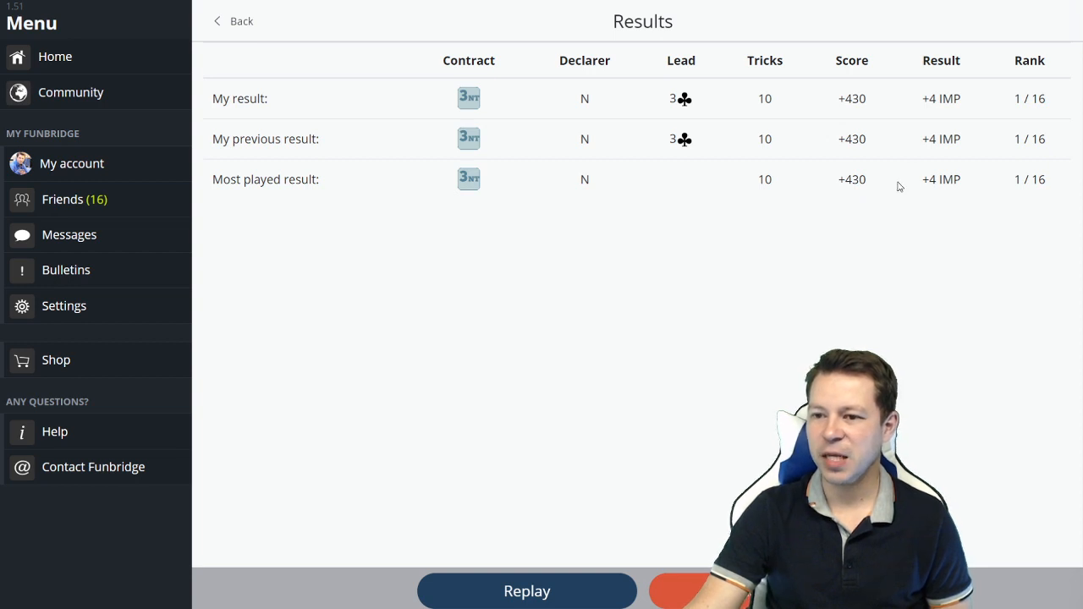
mouse_move(876, 119)
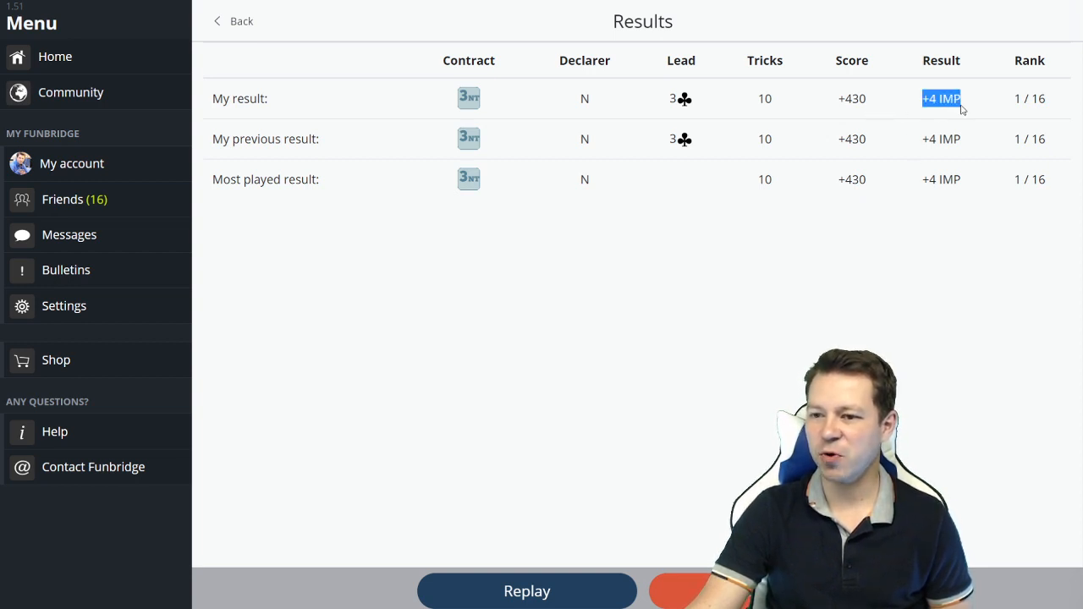
mouse_move(582, 304)
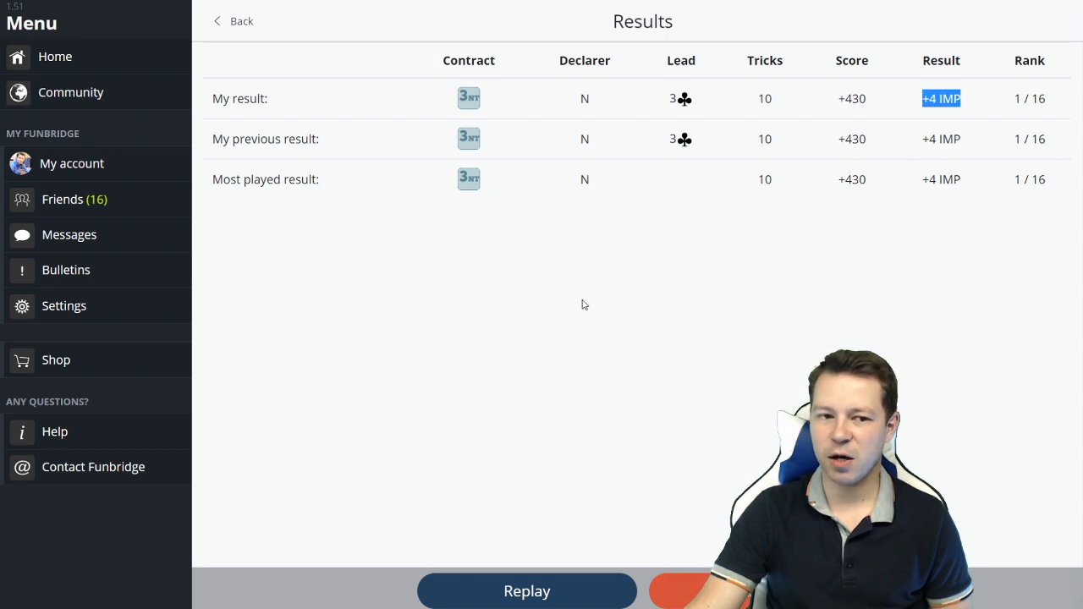
- Continue from the Results screen showing 3NT by North, ten tricks, +430 and +4 IMP
click(526, 590)
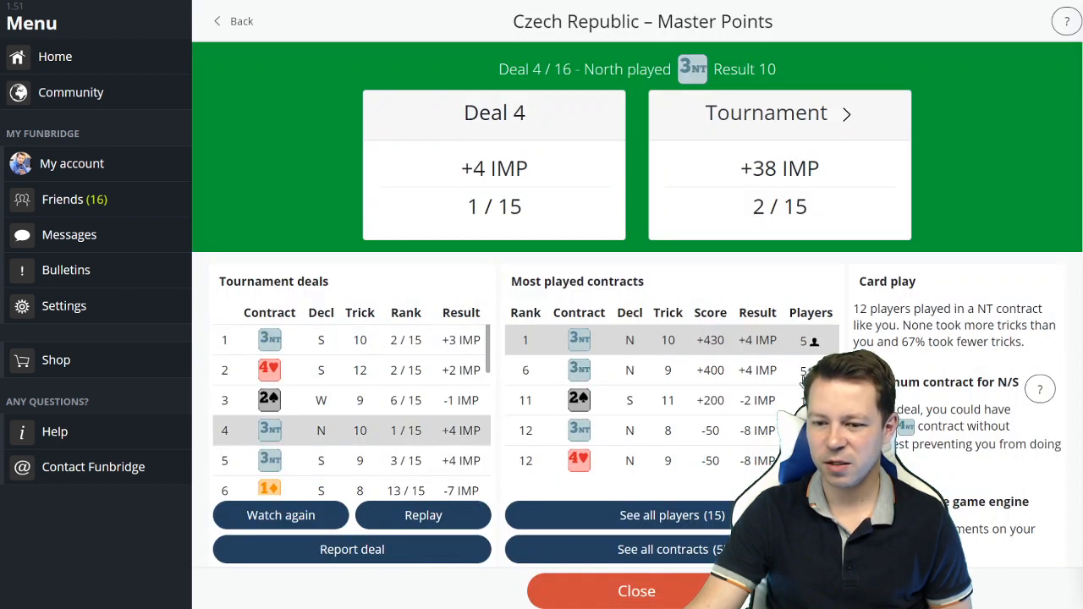
mouse_move(820, 347)
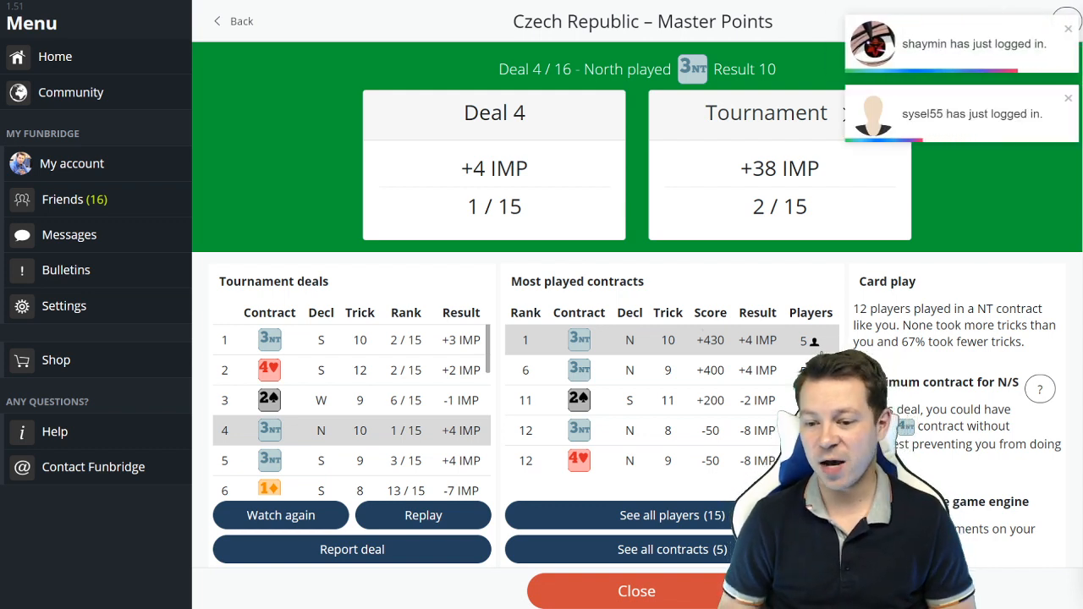
- Dismiss the login notification over the deal analysis showing +4 IMP and +38 IMP total
click(1068, 96)
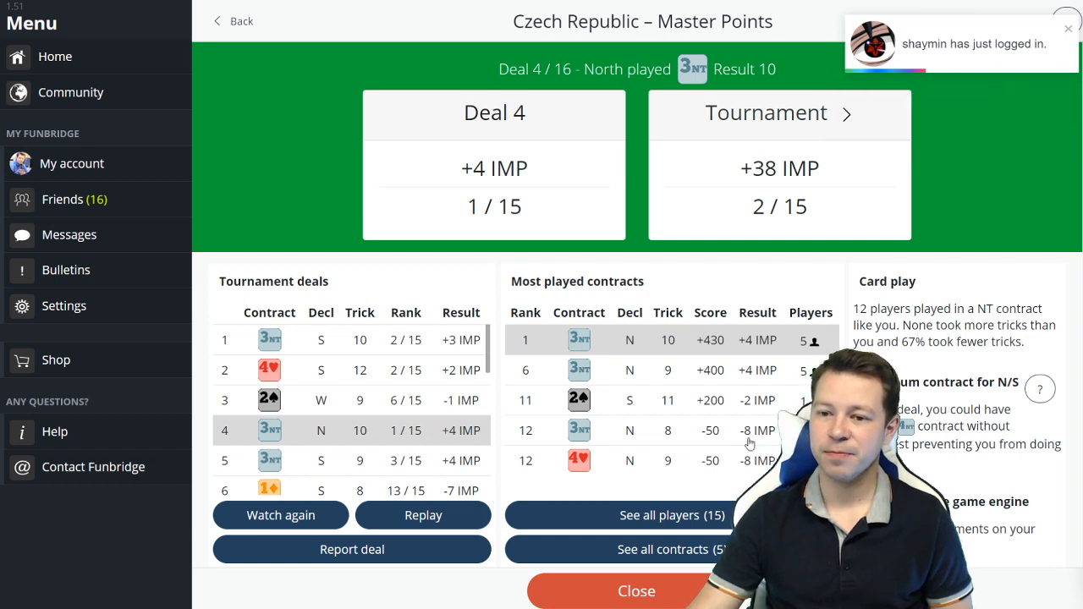